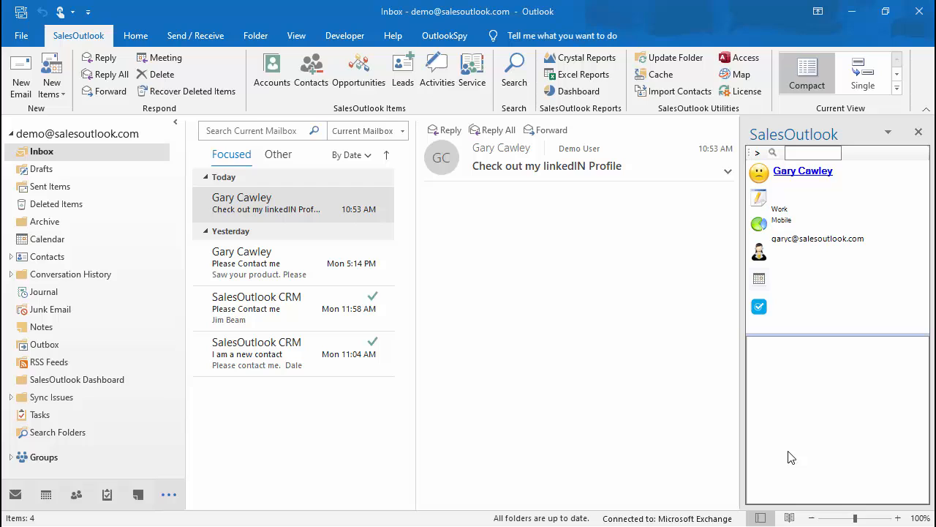
mouse_move(468, 401)
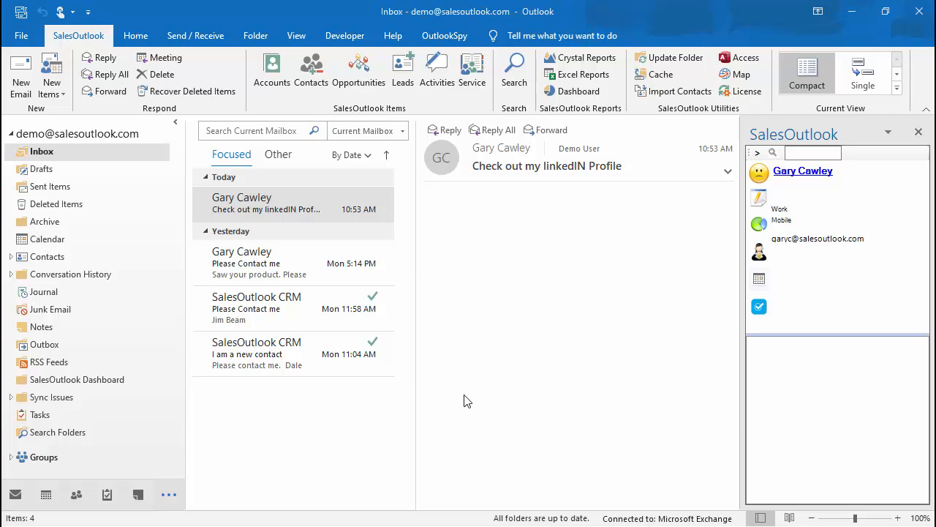
click(259, 262)
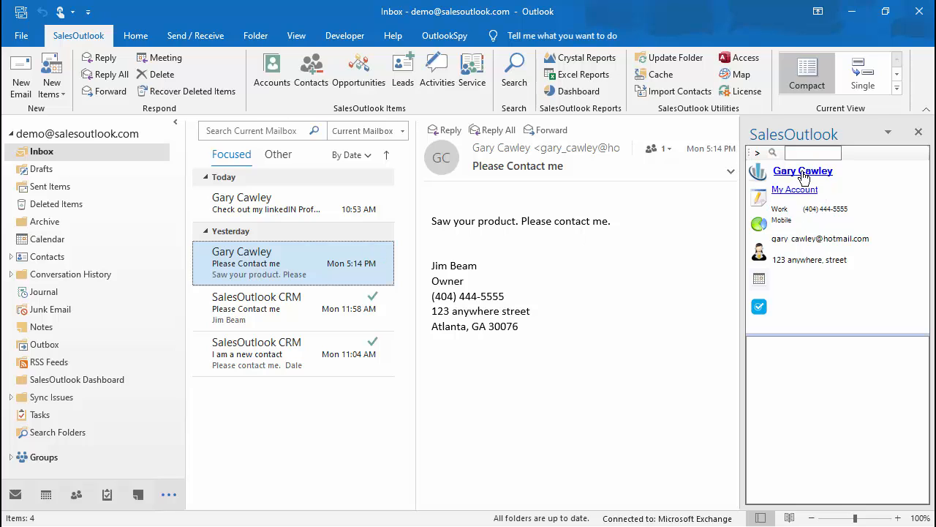
click(257, 308)
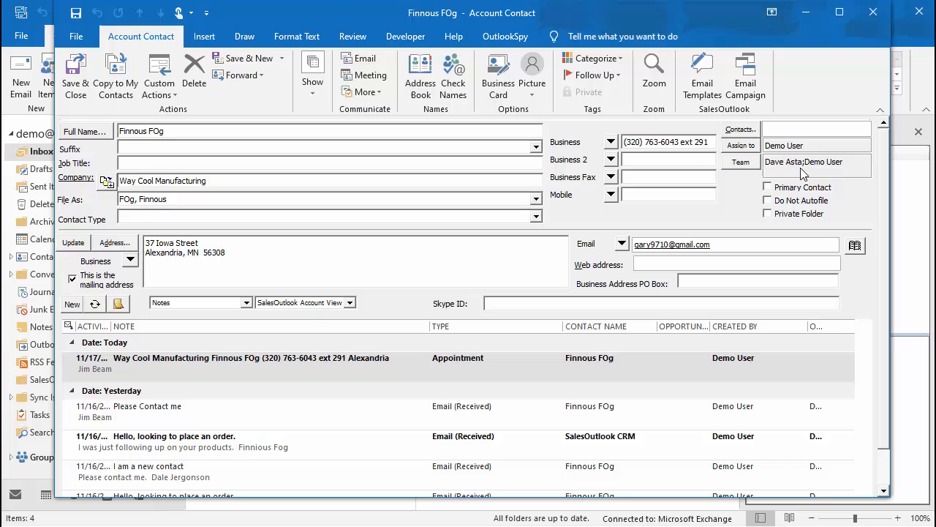
mouse_move(923, 87)
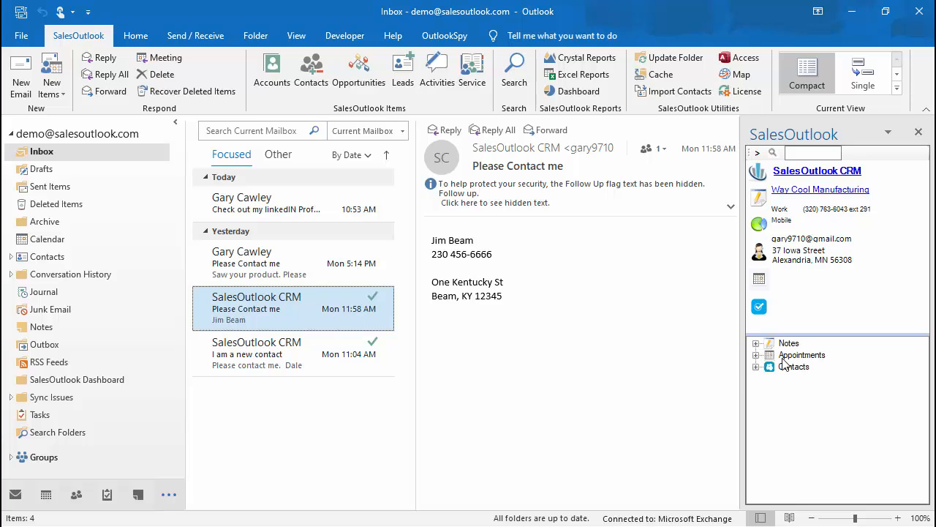
Search SalesOutlook Contacts for 'fog' and then 'way cool', finding Finnous Fog
click(267, 203)
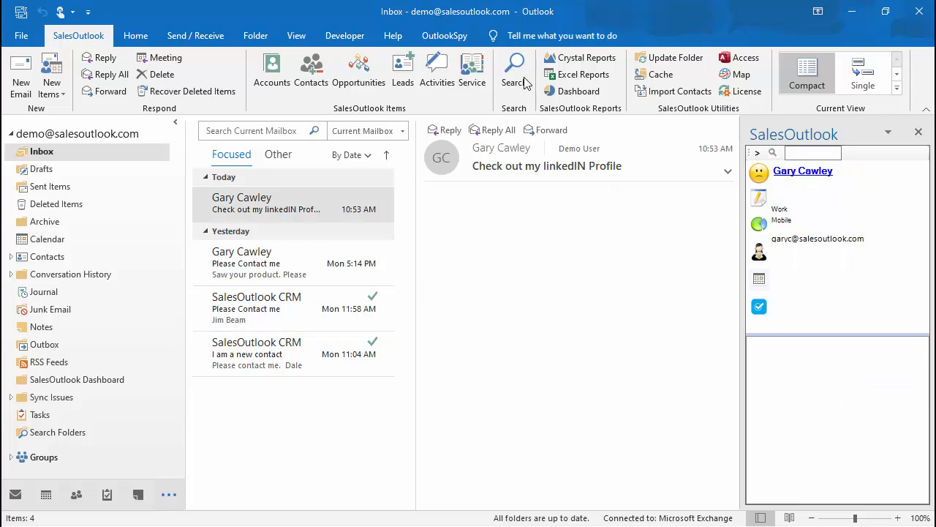
click(267, 203)
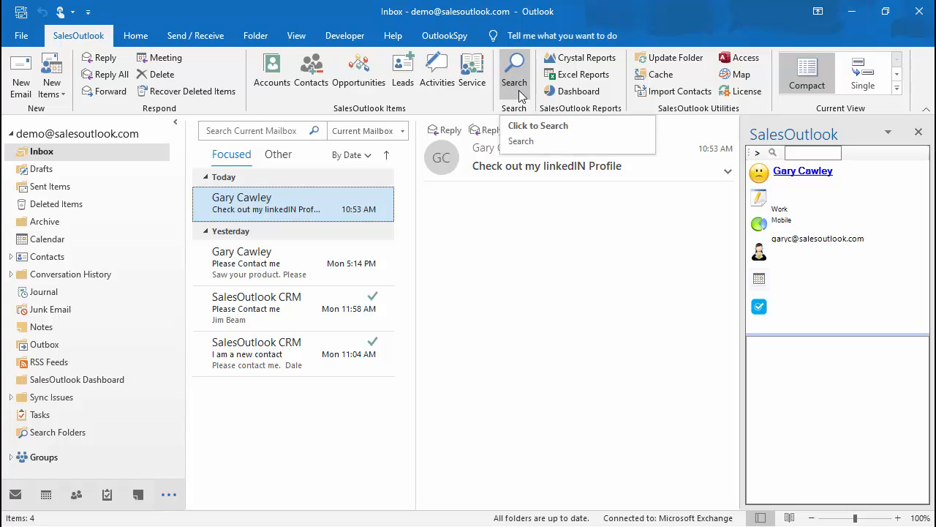
click(514, 69)
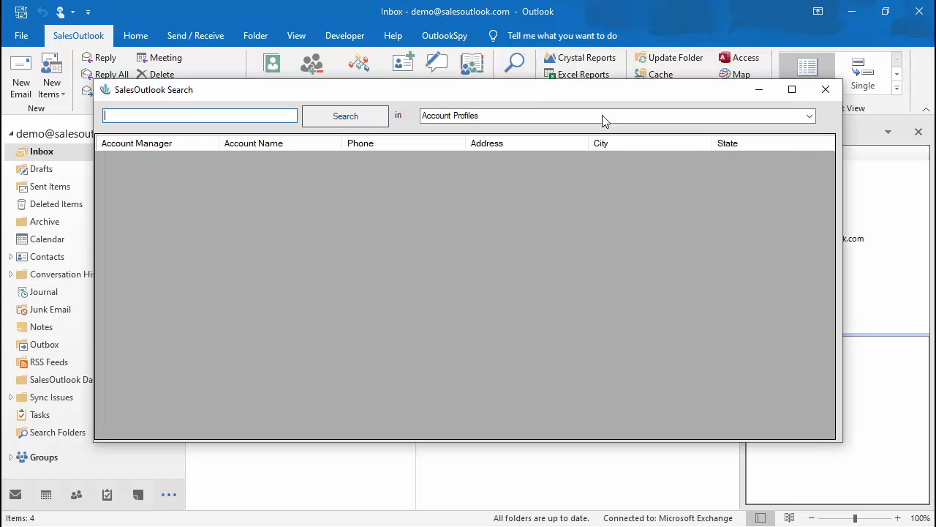
click(809, 116)
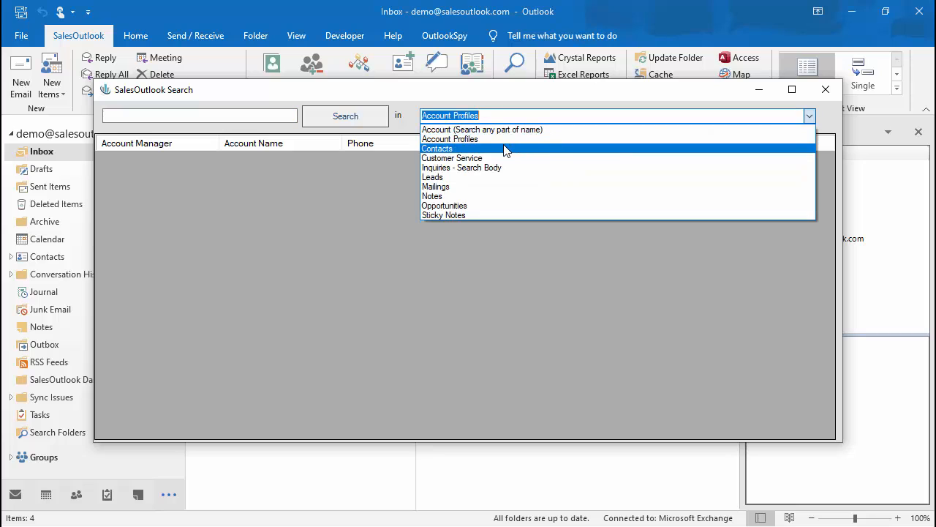
click(437, 149)
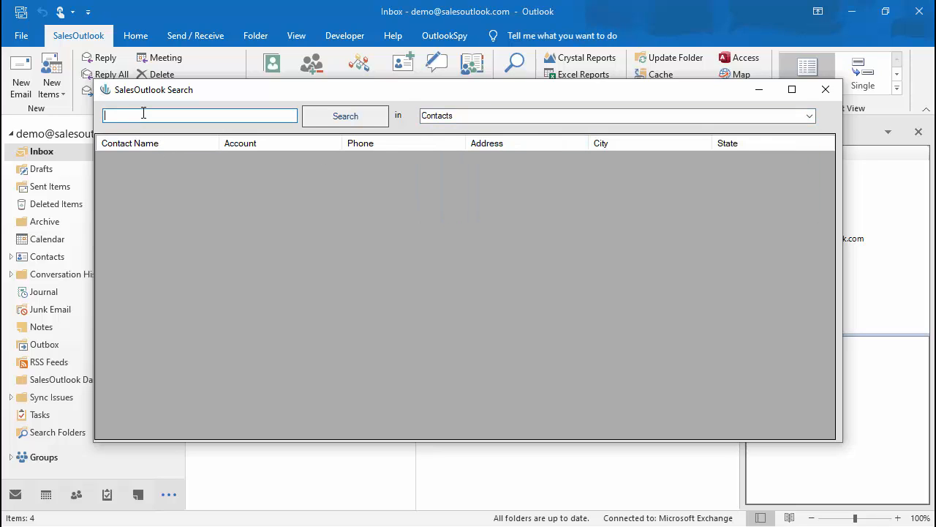
text(fog)
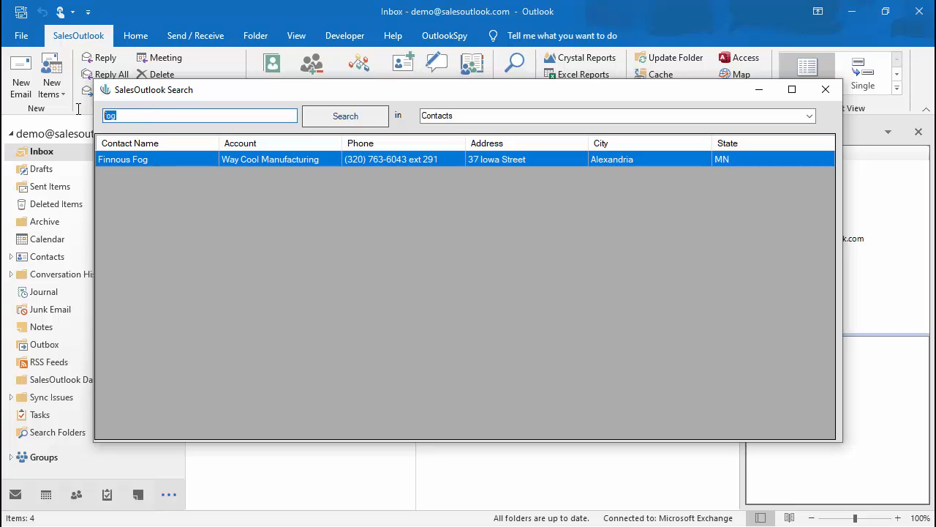
text(way cool)
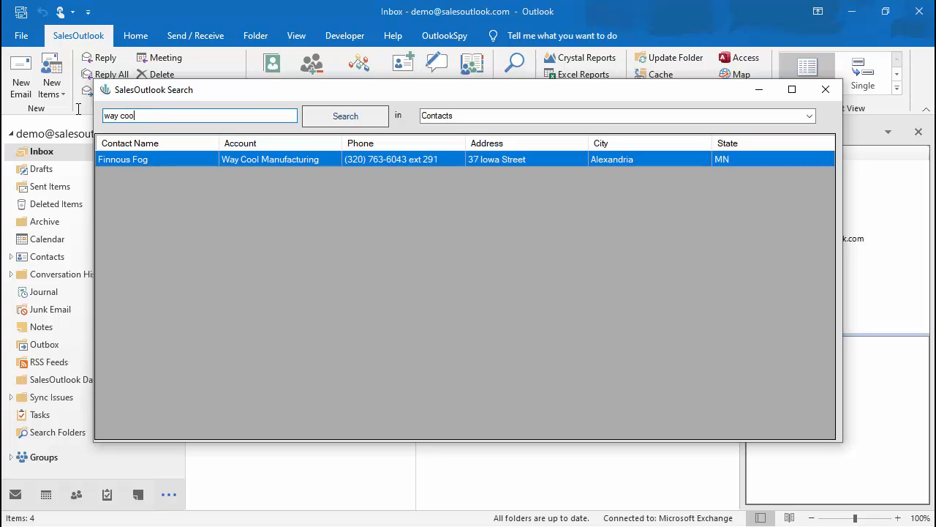
click(345, 115)
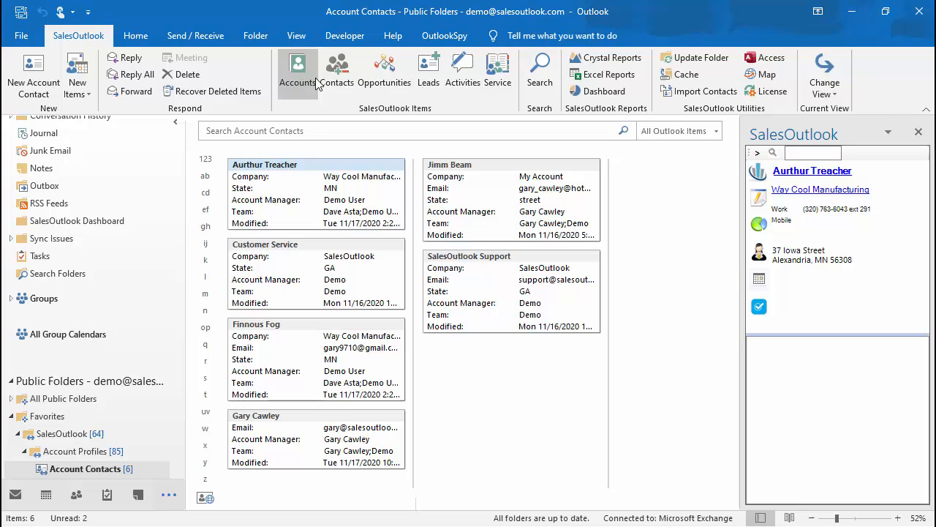
Search Account Contacts for 'way cool' and expand Finnous Fog's related Notes and Appointments
click(409, 130)
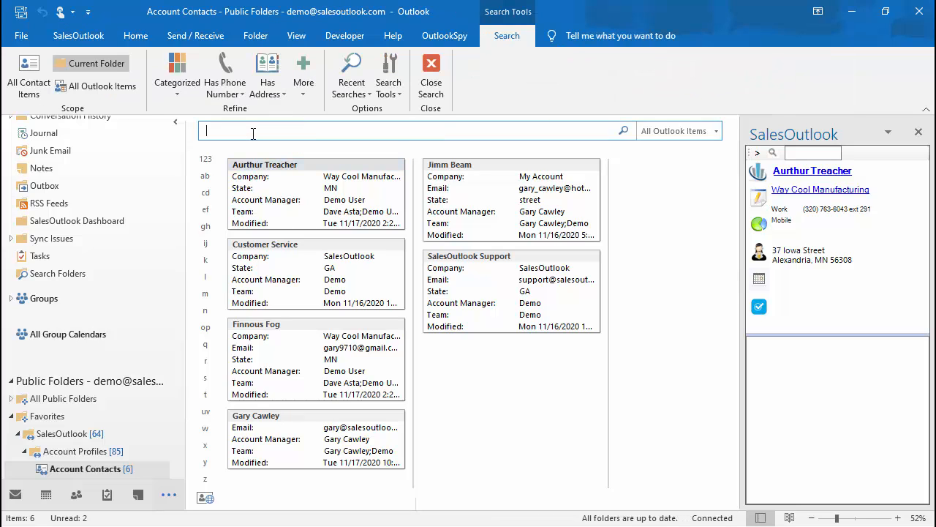
text(fog)
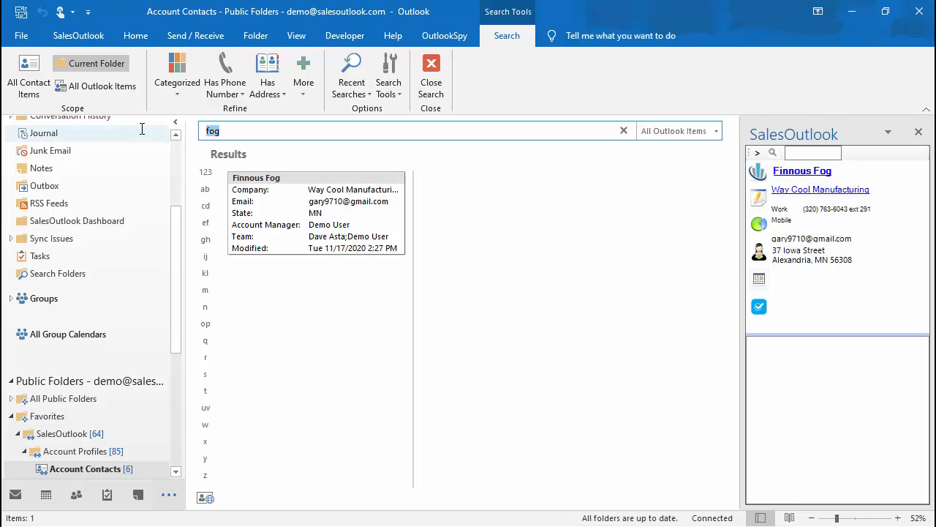
text(way cool)
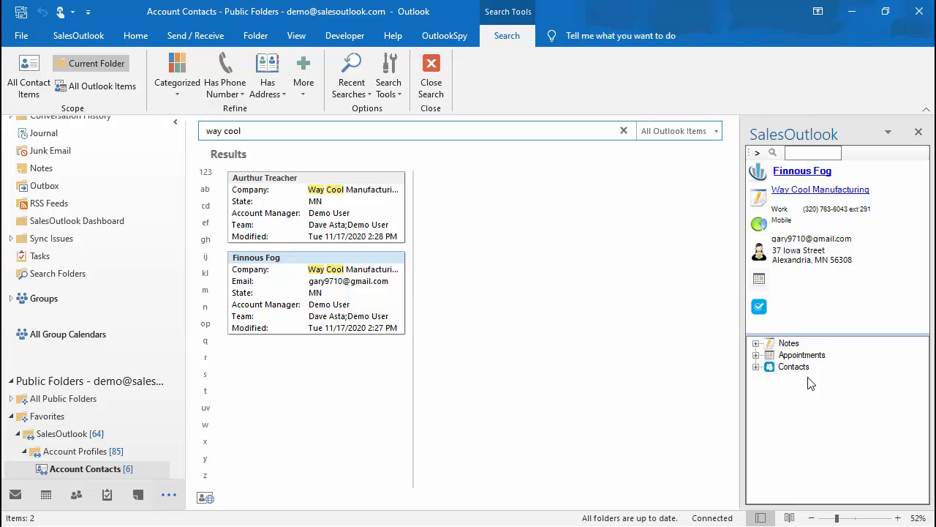
click(756, 342)
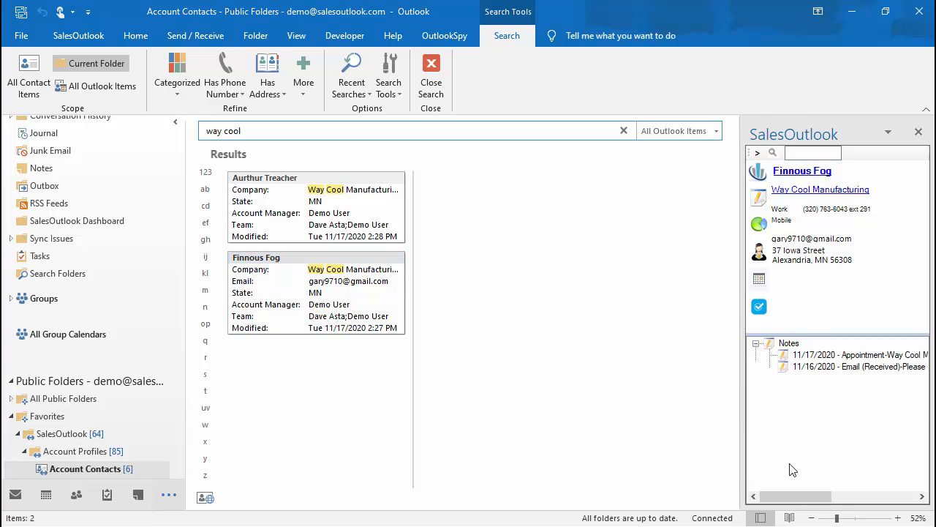
click(759, 307)
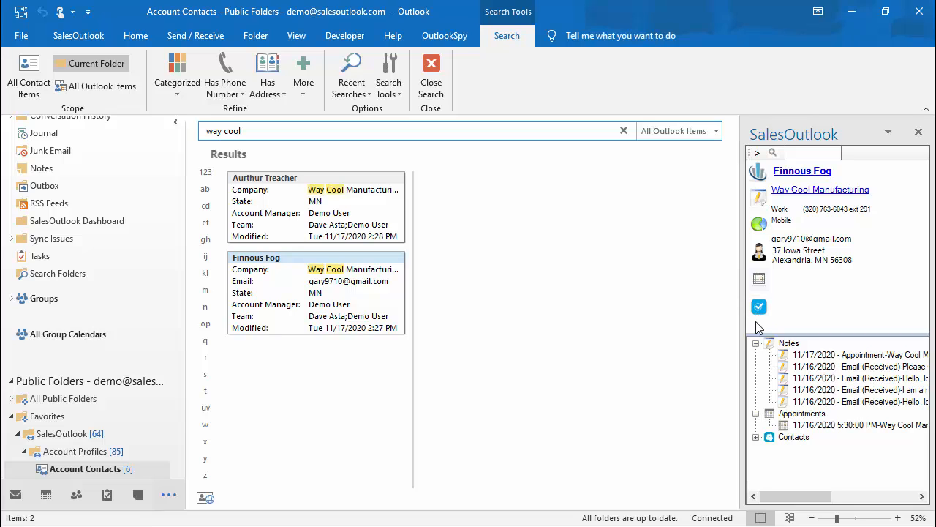
mouse_move(759, 306)
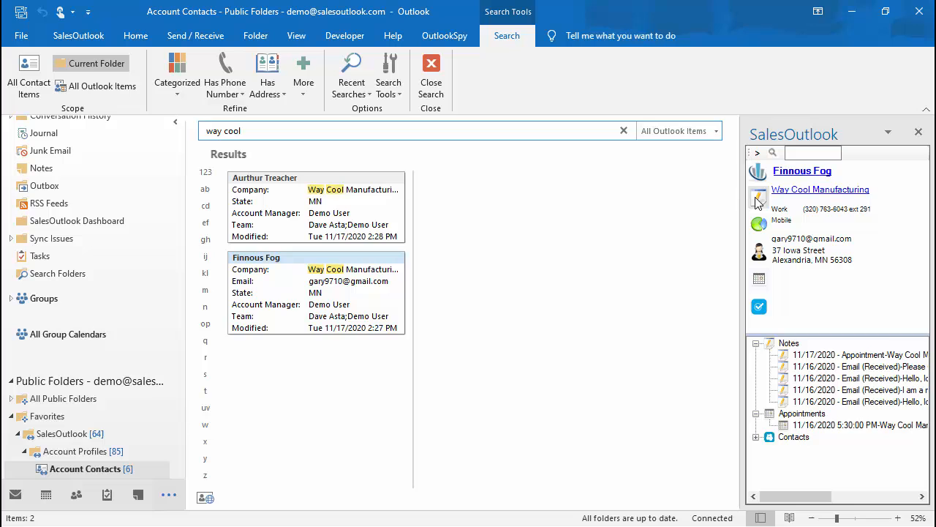
mouse_move(759, 199)
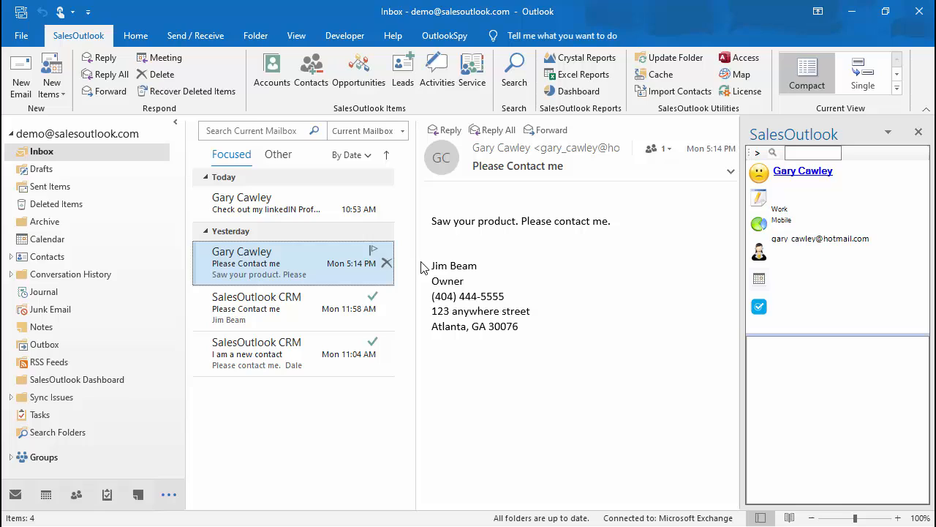
mouse_move(760, 184)
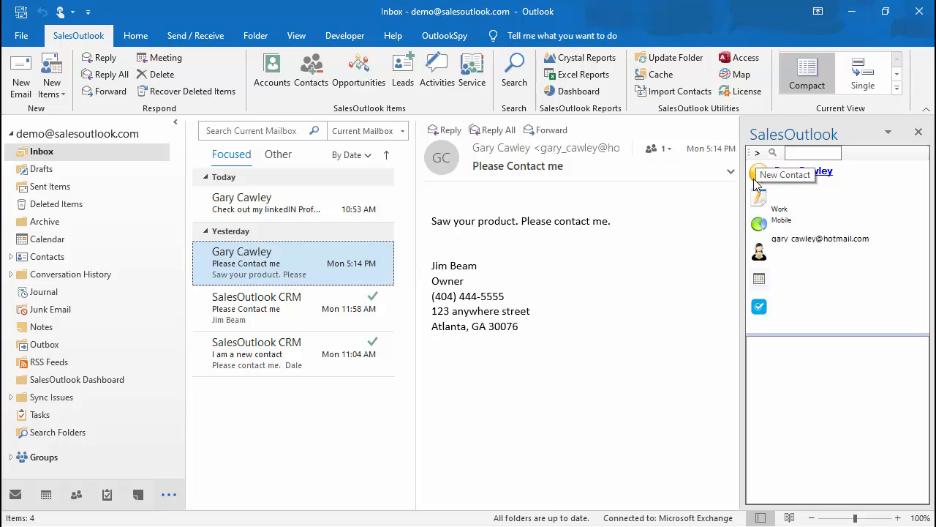
click(784, 174)
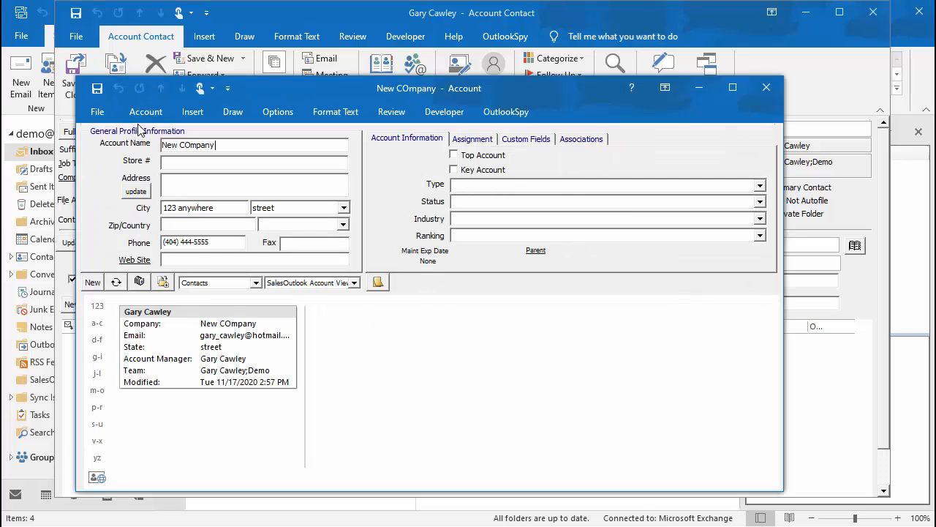
click(766, 88)
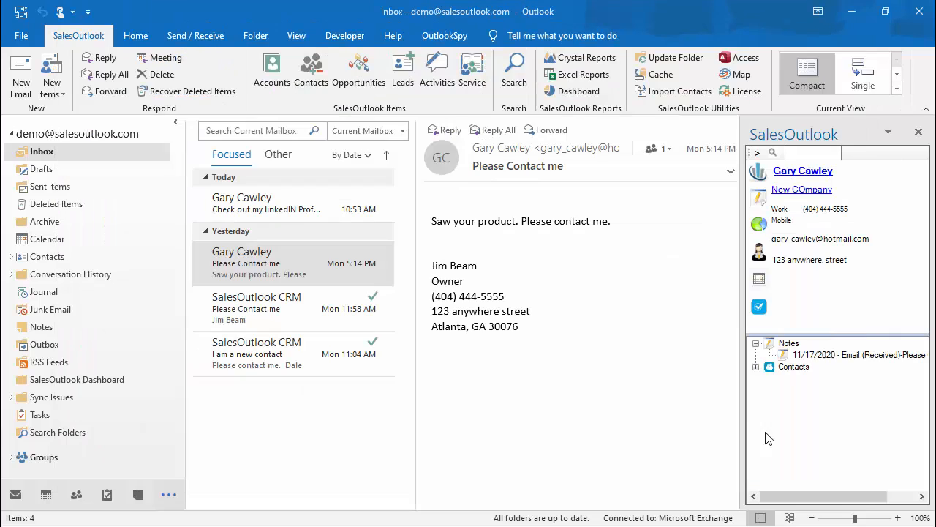
Browse the Account Profiles address cards, preview 4C Associates, then open Abbey Finance's record
click(293, 264)
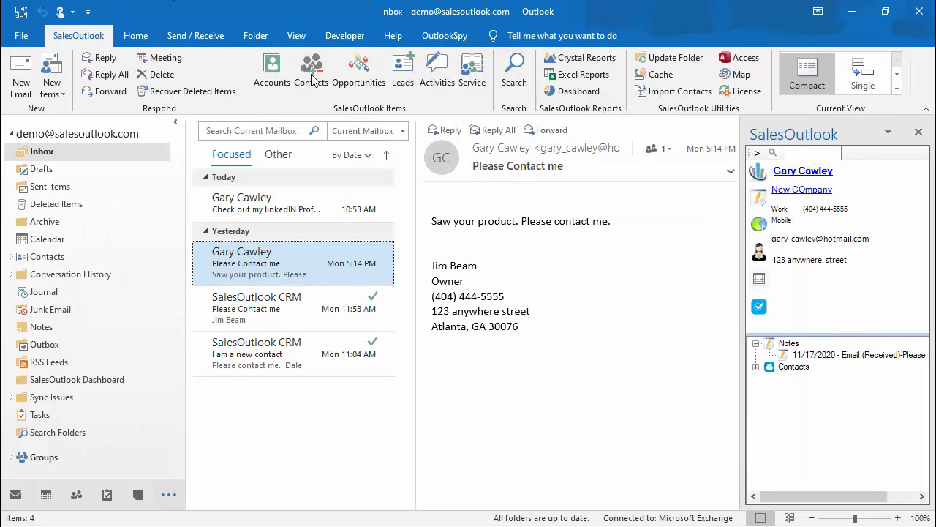
click(311, 74)
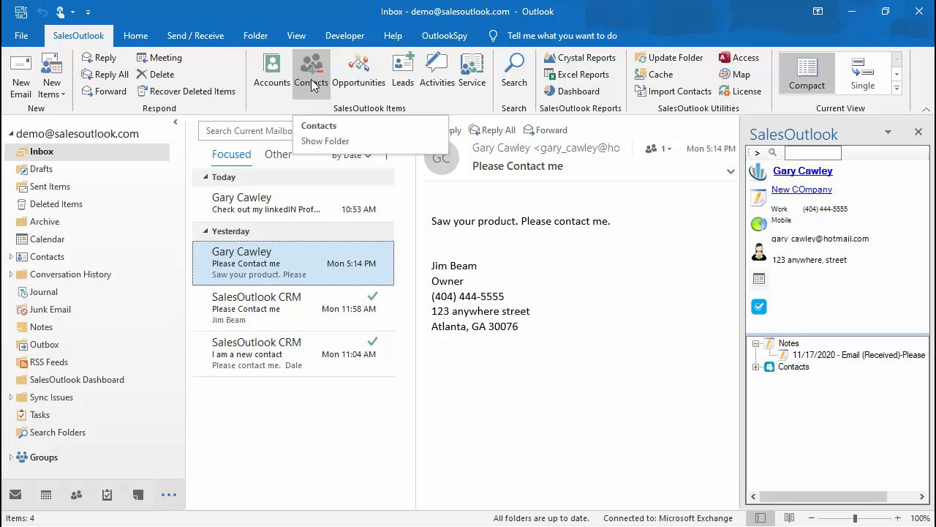
click(325, 140)
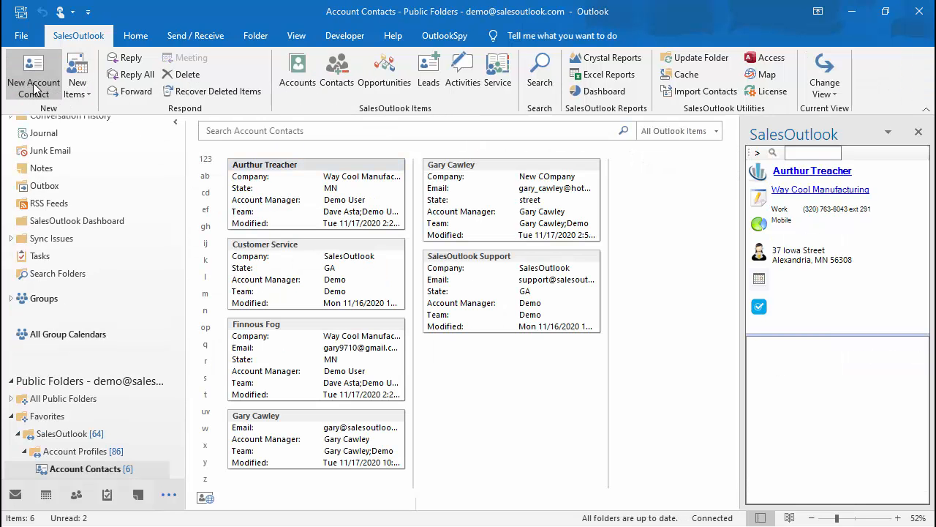
click(33, 77)
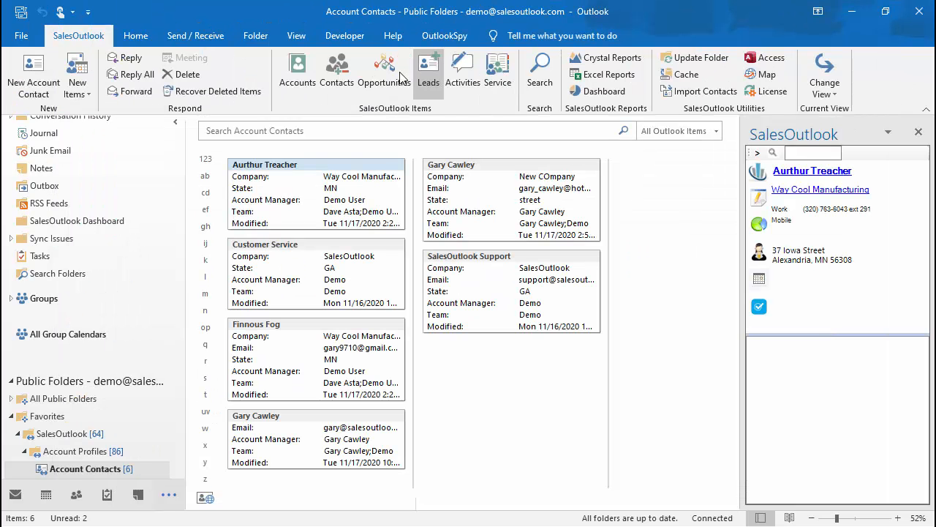
click(76, 451)
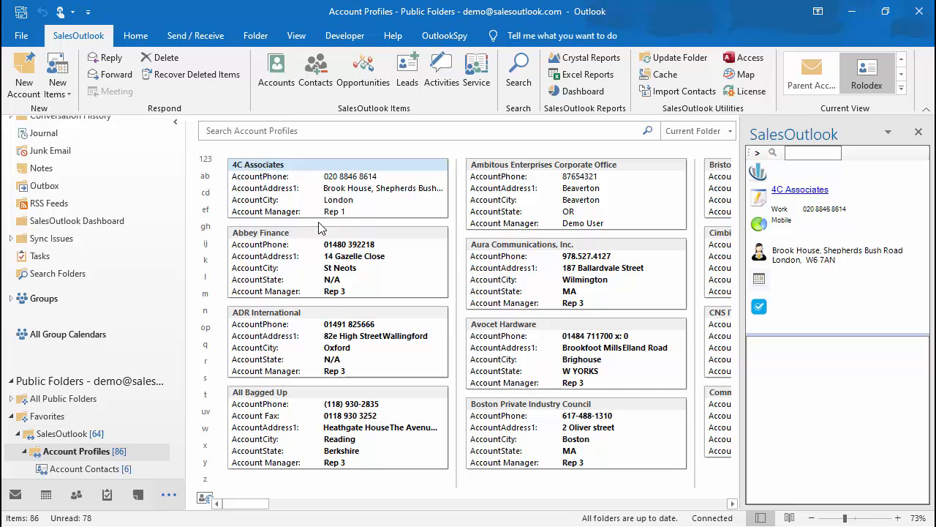
click(260, 233)
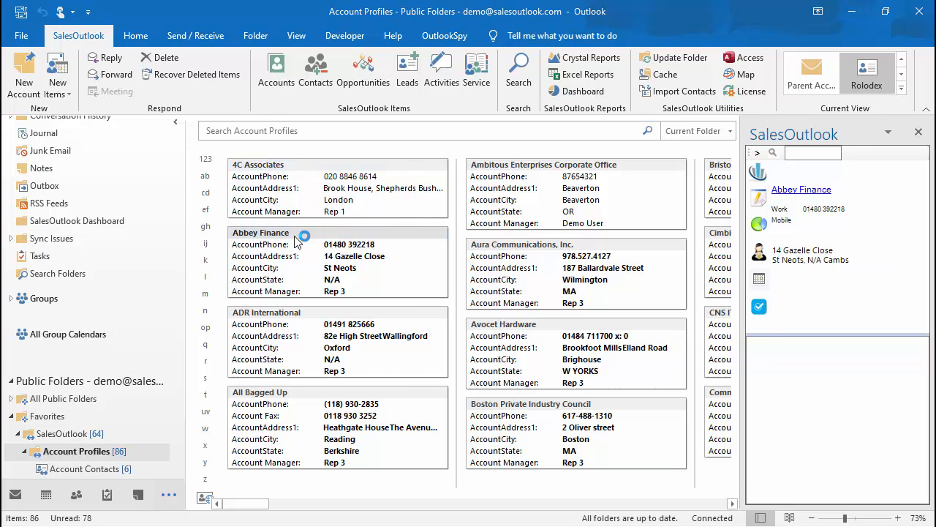
double_click(259, 233)
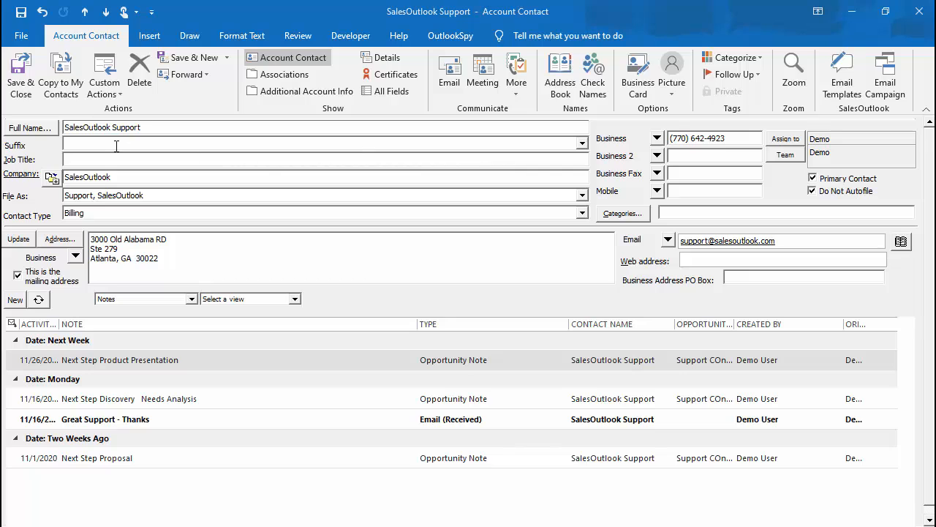
mouse_move(665, 143)
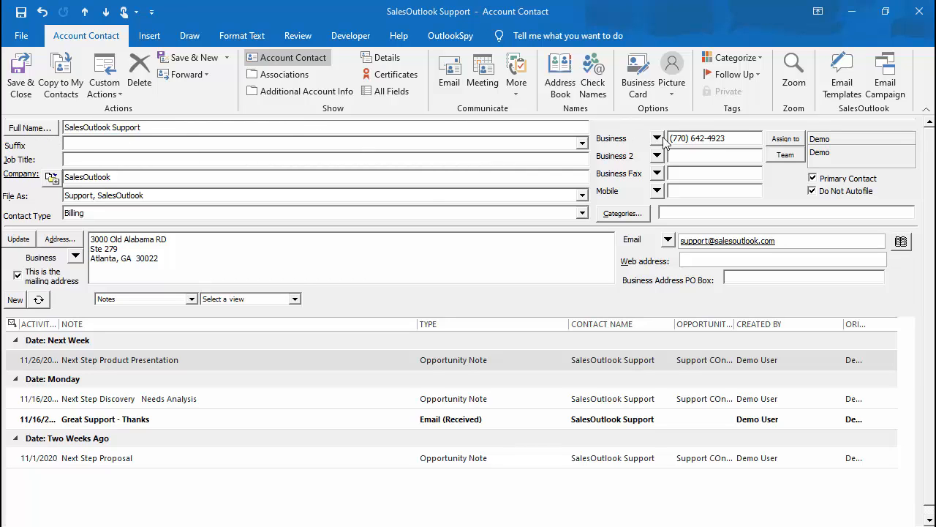
mouse_move(659, 225)
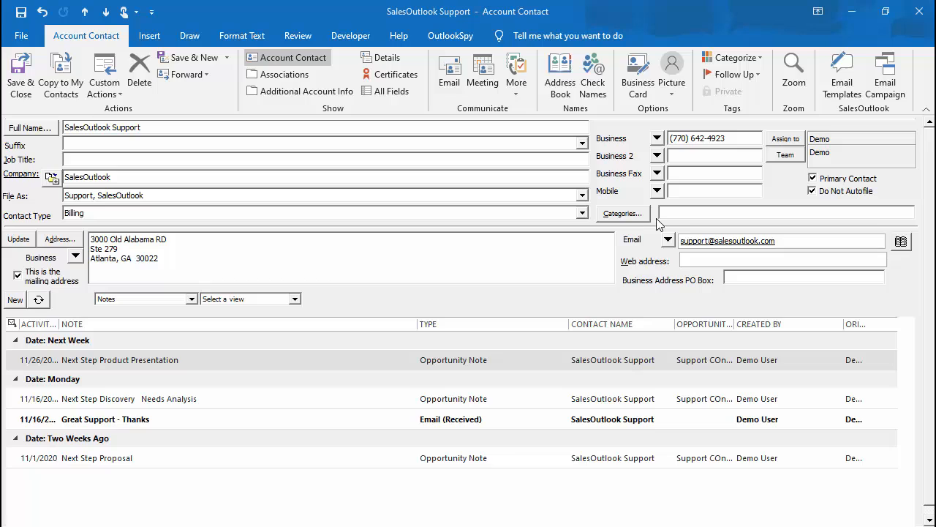
mouse_move(621, 228)
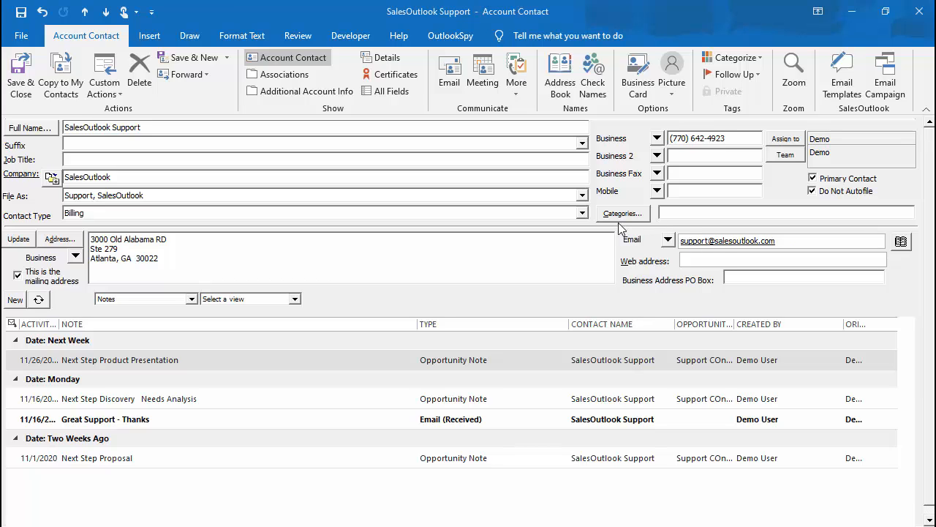
Keep contact type Billing, Primary Contact checked, Do Not Autofile unchecked, and related items on Notes
click(582, 213)
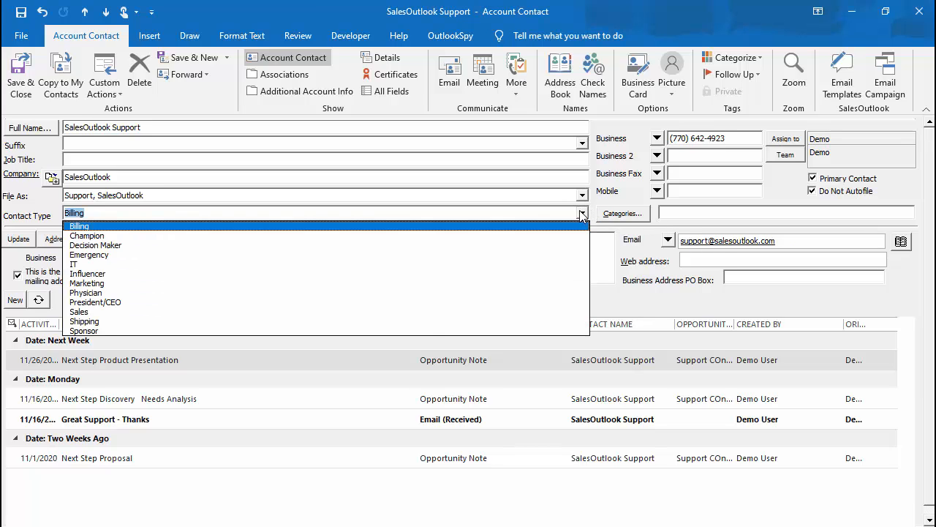
click(78, 225)
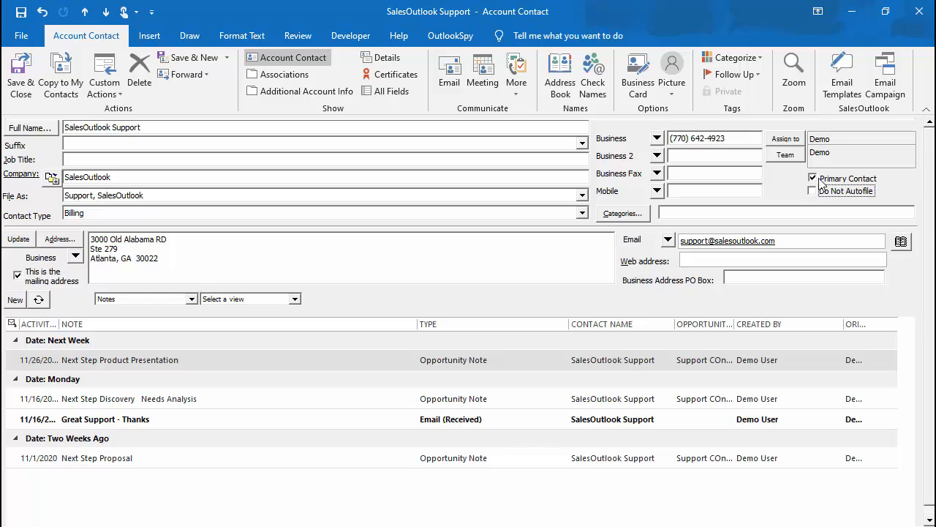
click(812, 178)
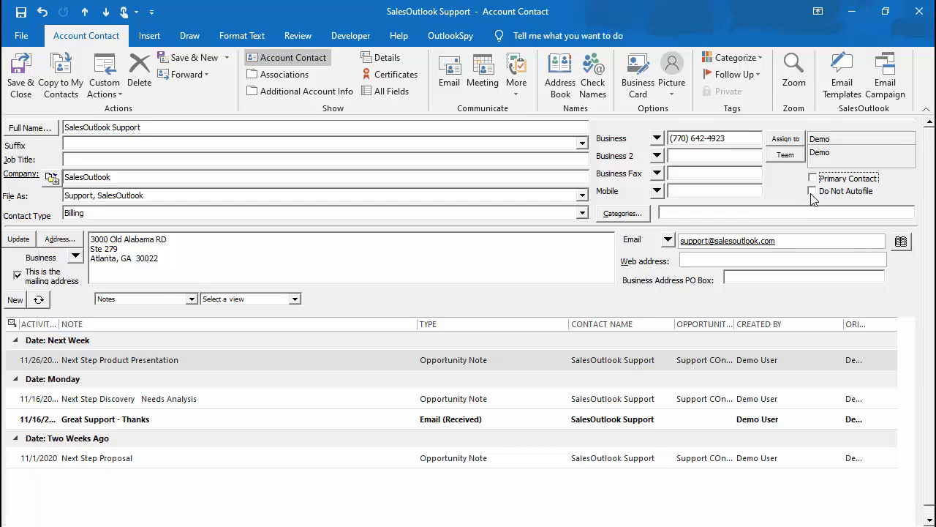
click(813, 191)
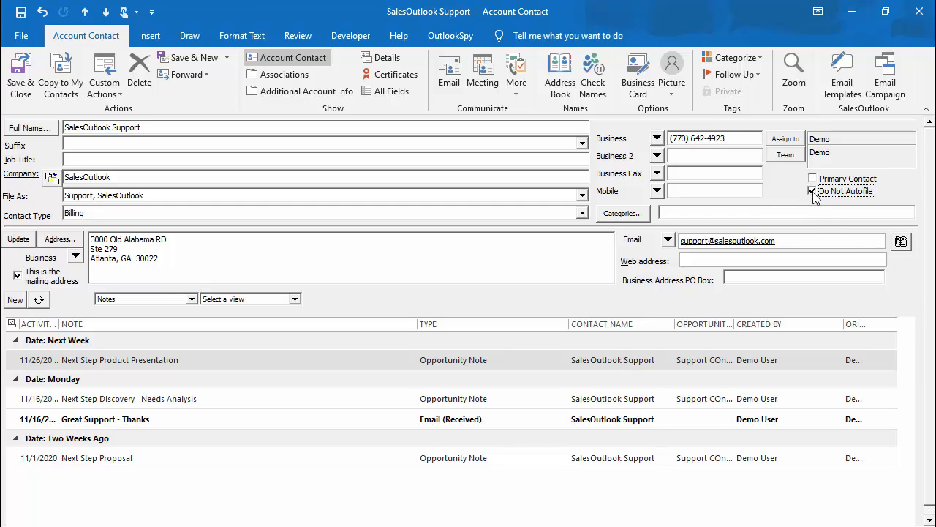
click(812, 191)
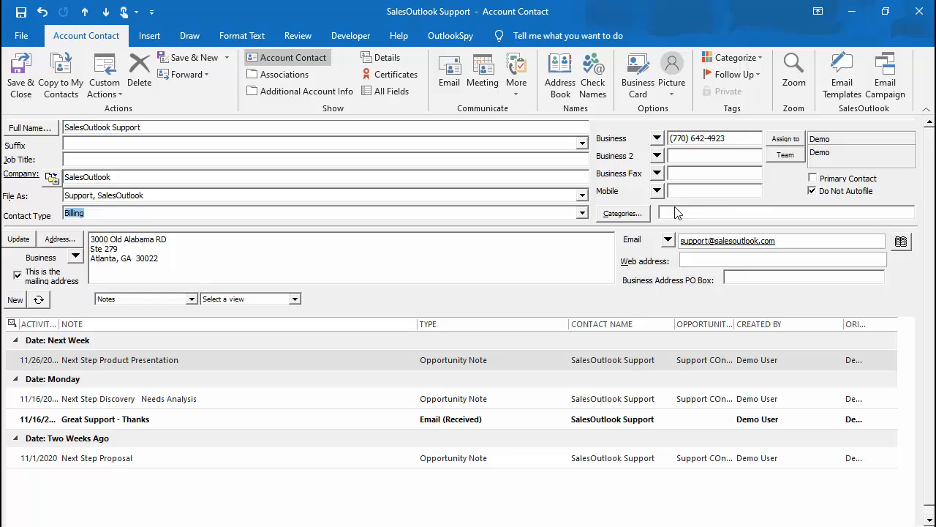
click(813, 178)
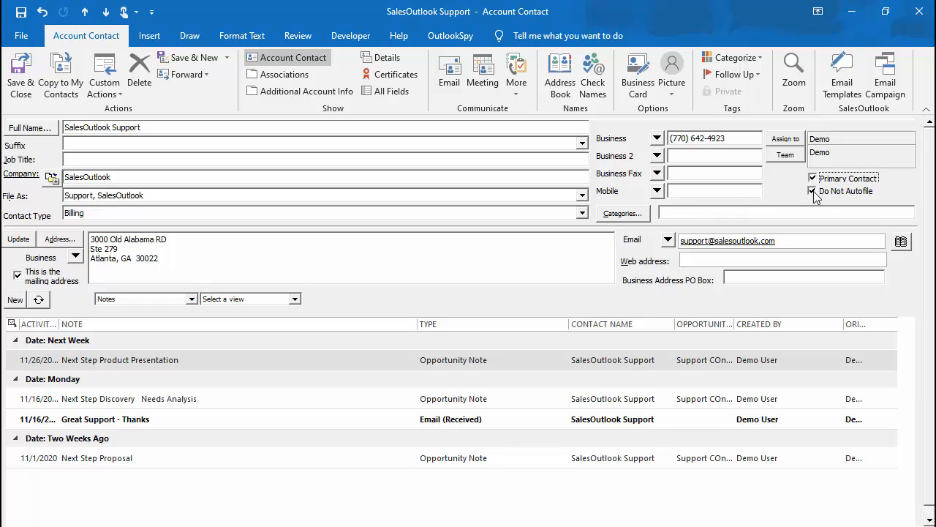
click(812, 191)
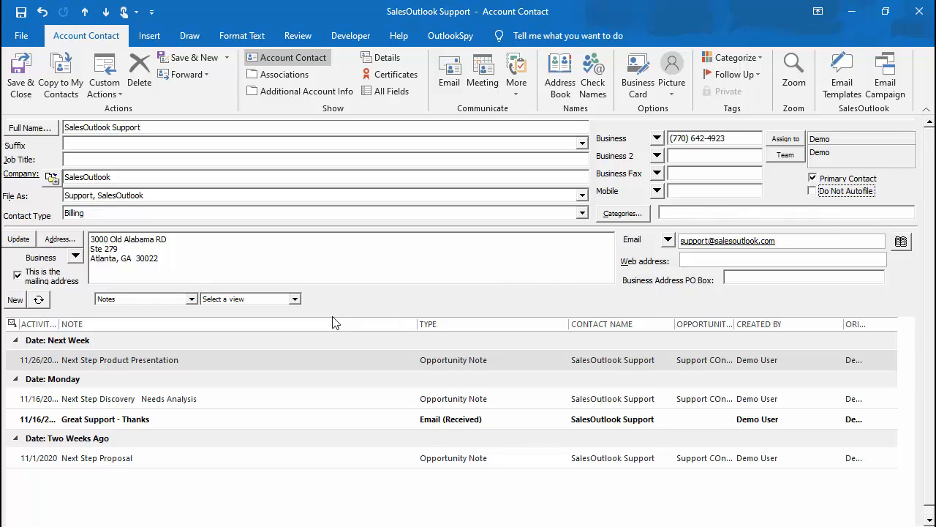
click(192, 298)
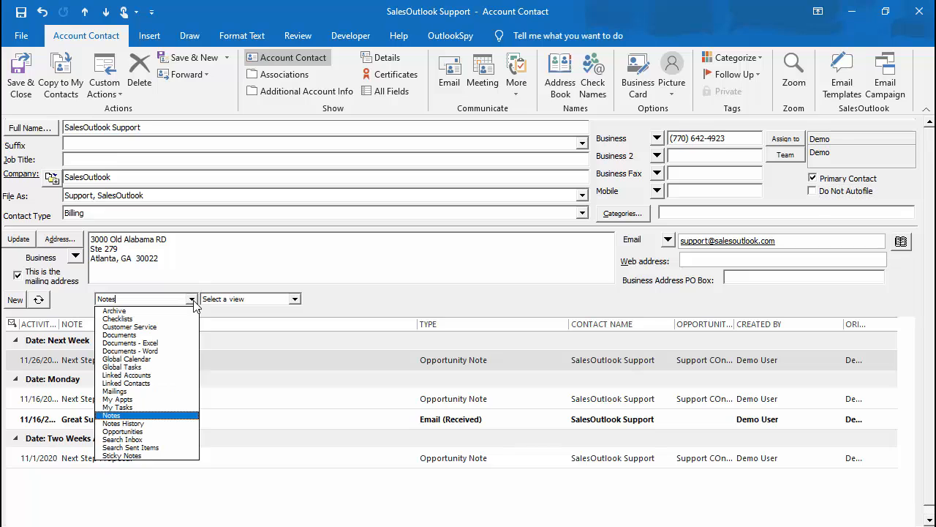
click(110, 415)
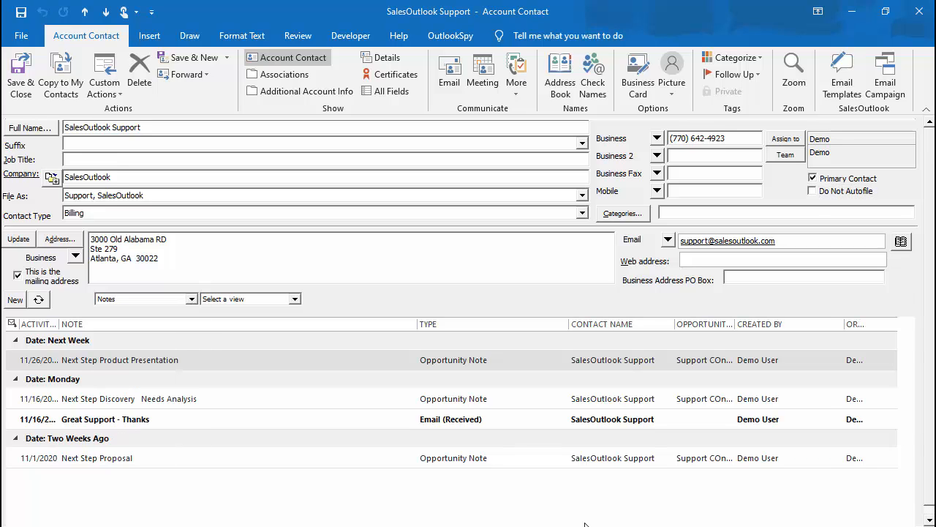
click(192, 298)
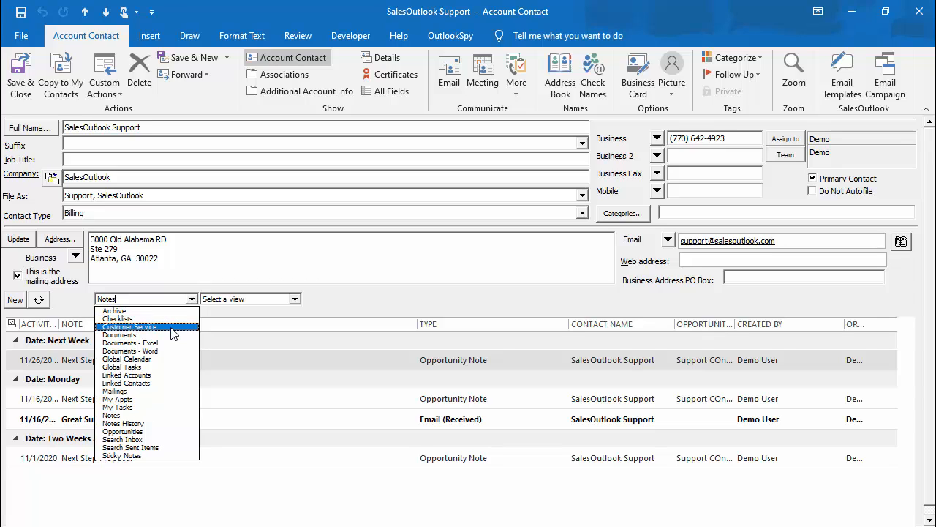
mouse_move(153, 432)
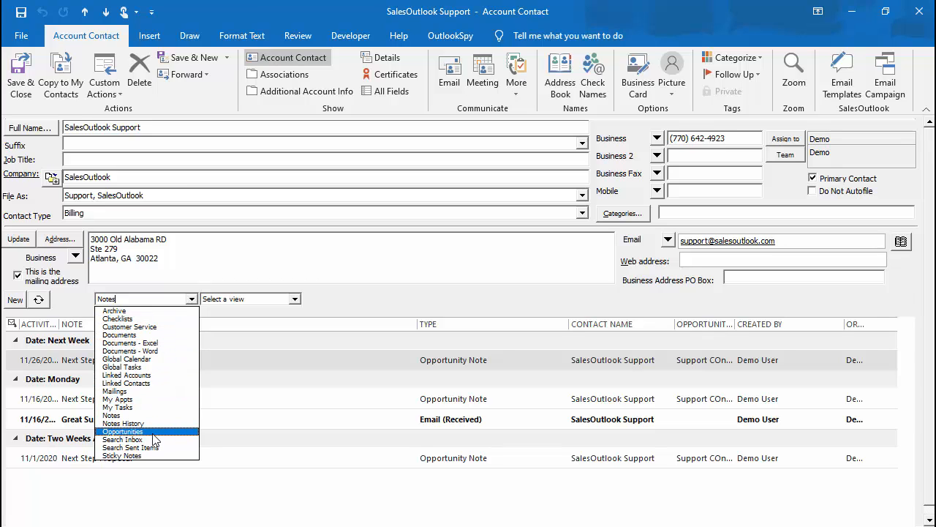
mouse_move(123, 415)
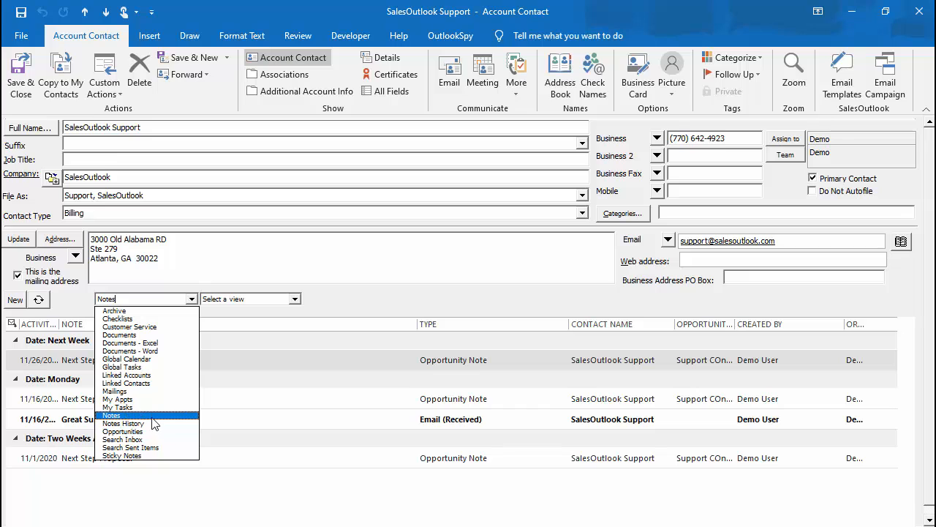
click(110, 414)
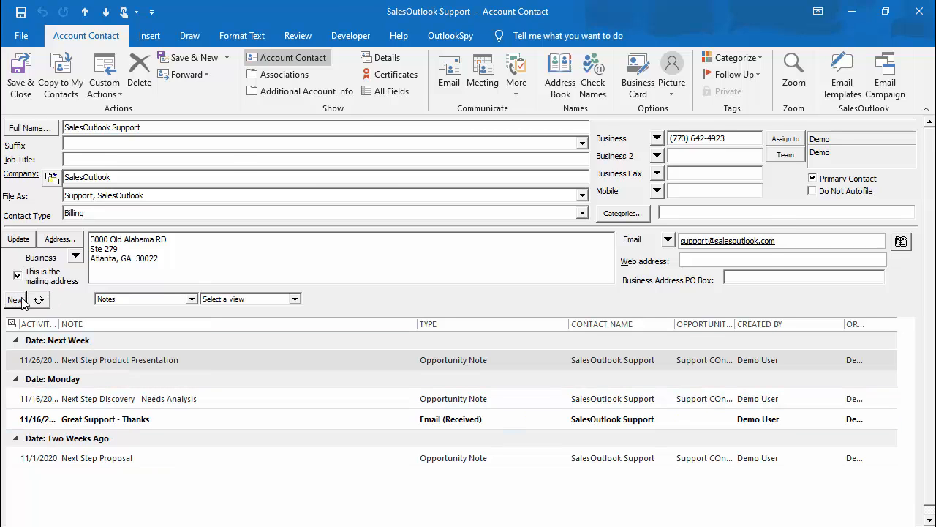
Add a note 'test note' with a follow-up task due Wed 11/25/2020
click(15, 300)
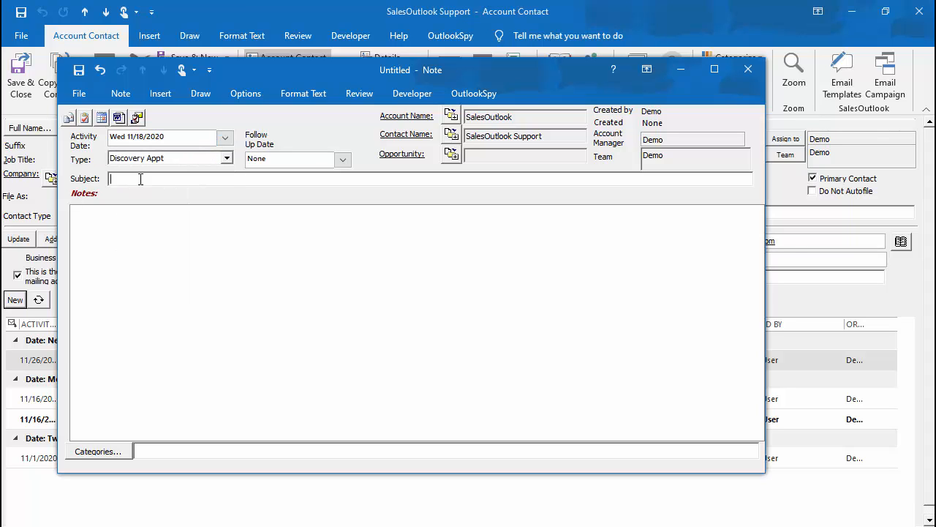
text(test note)
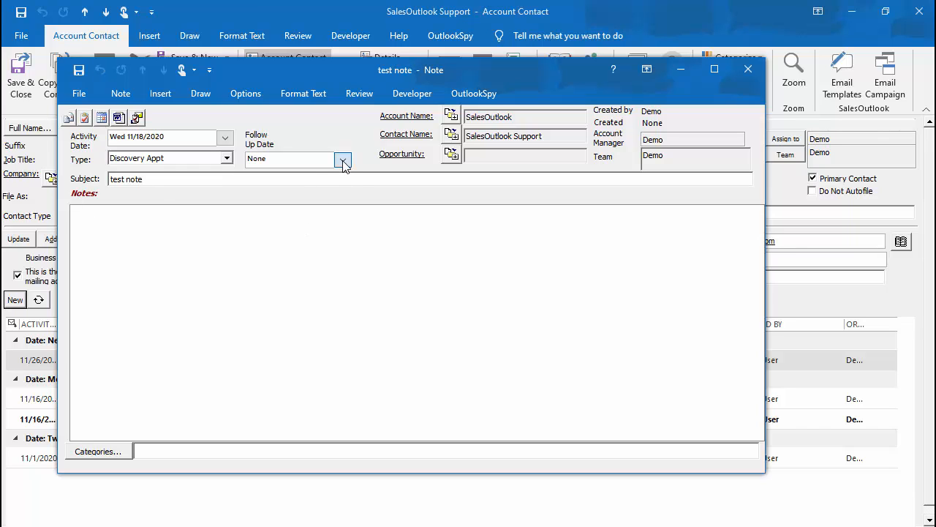
click(342, 159)
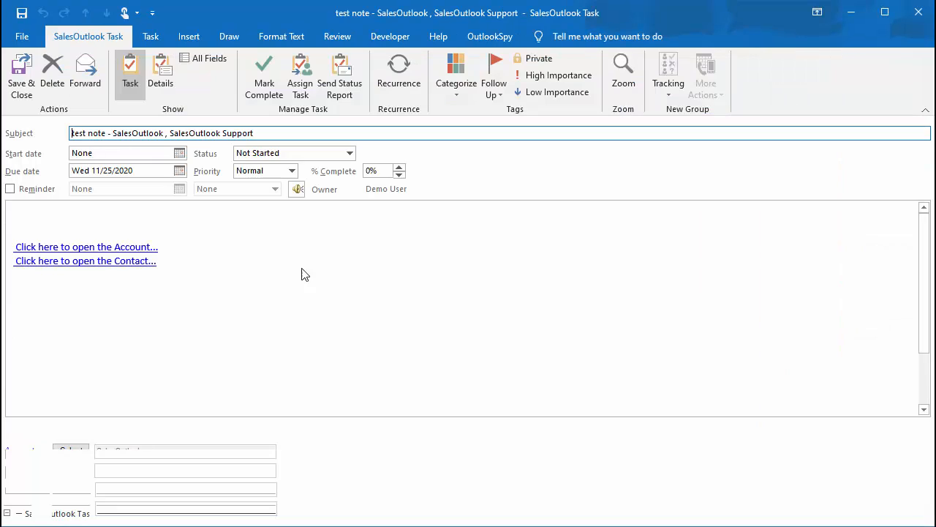
click(85, 260)
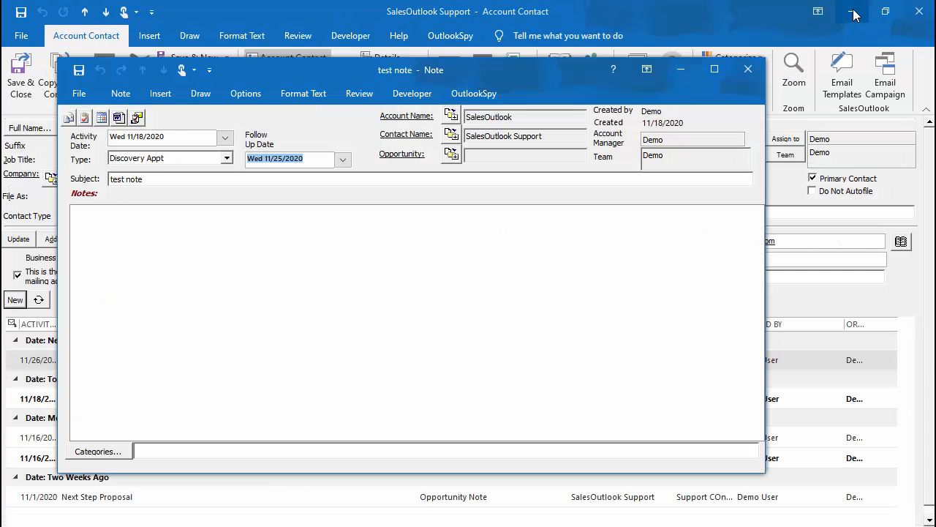
mouse_move(84, 117)
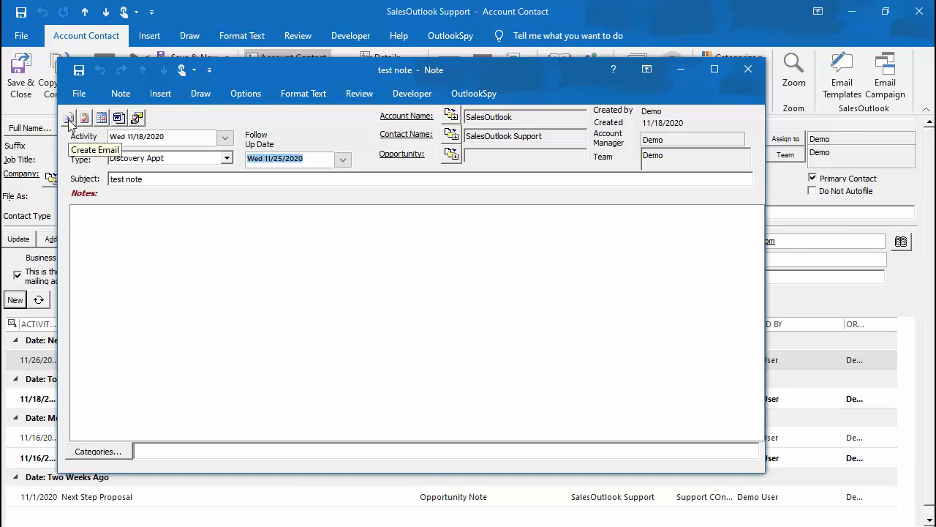
mouse_move(102, 118)
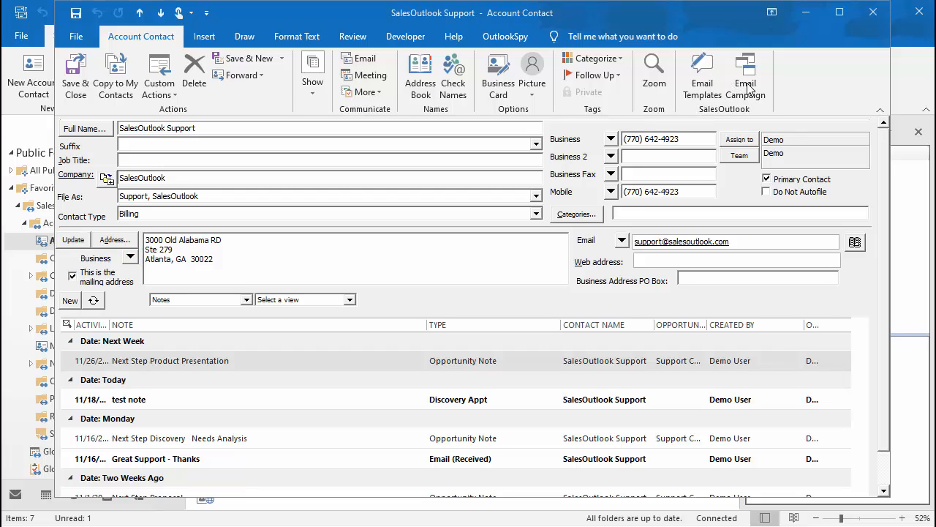
mouse_move(702, 80)
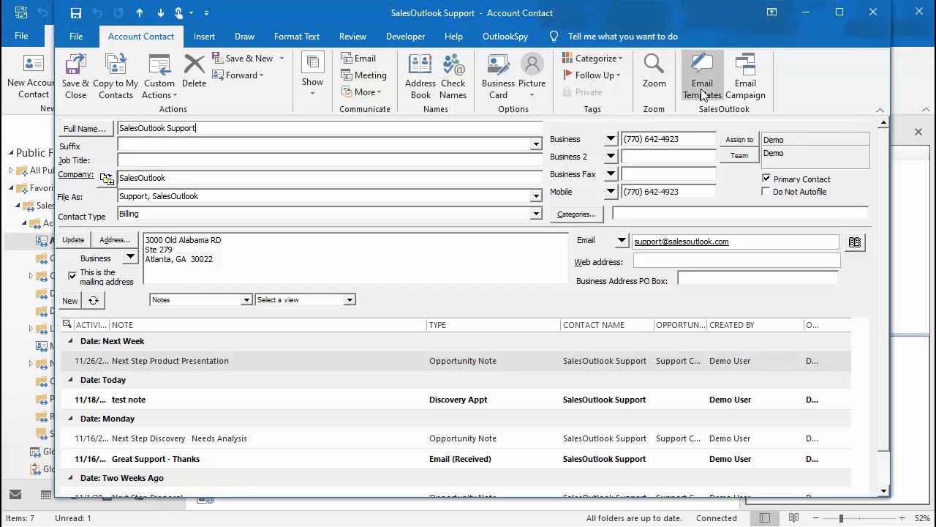
Draft an email from the Personalized's Email Test template, try note type Quote, then close it
click(702, 75)
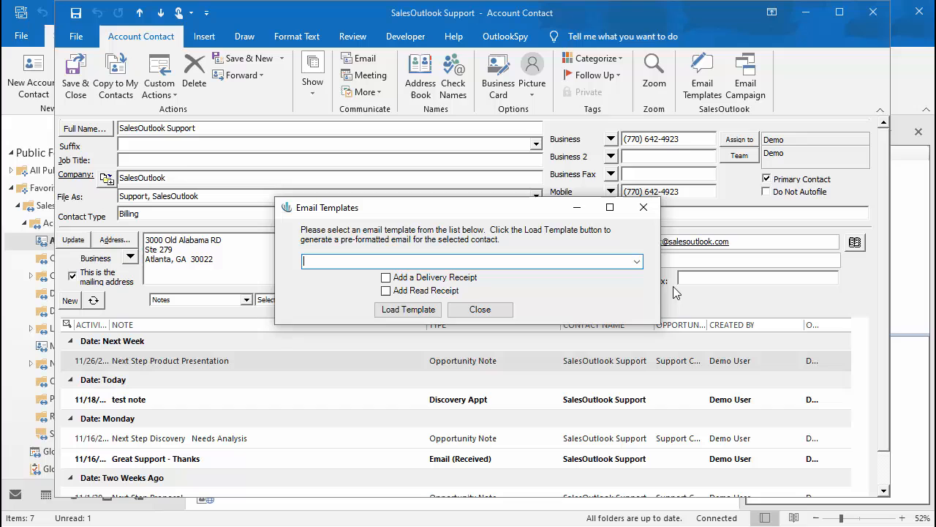
click(636, 261)
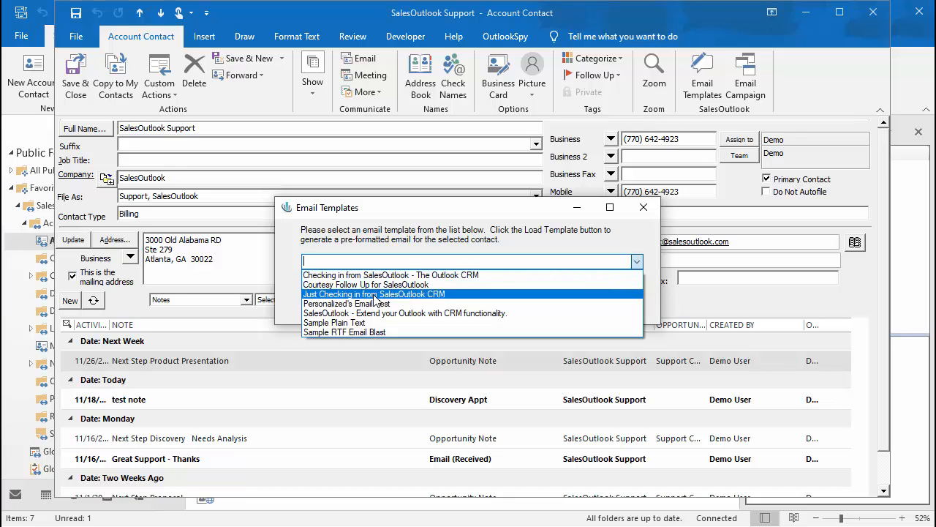
click(643, 207)
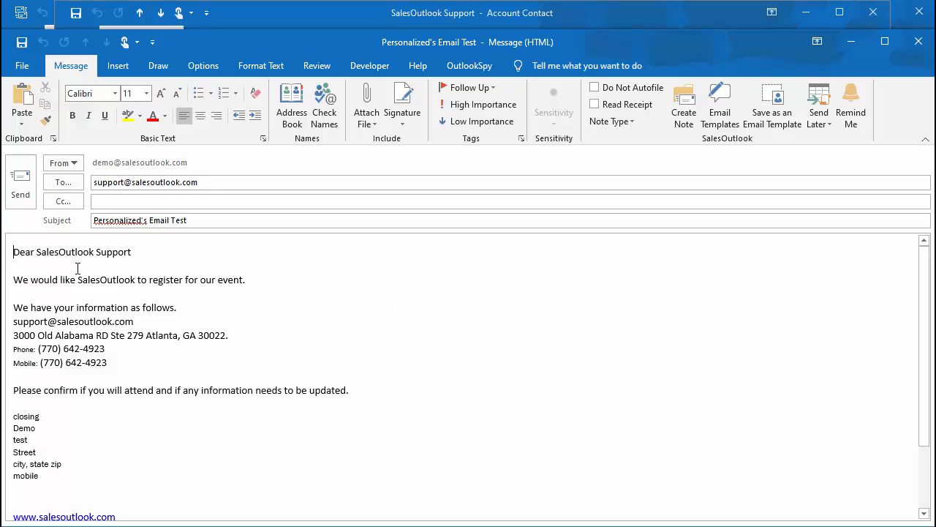
scroll(down, 3)
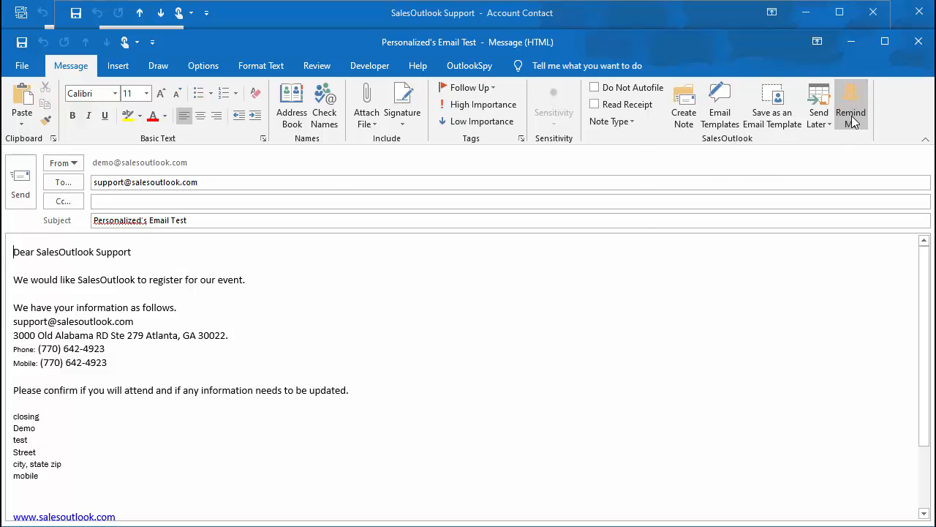
click(850, 103)
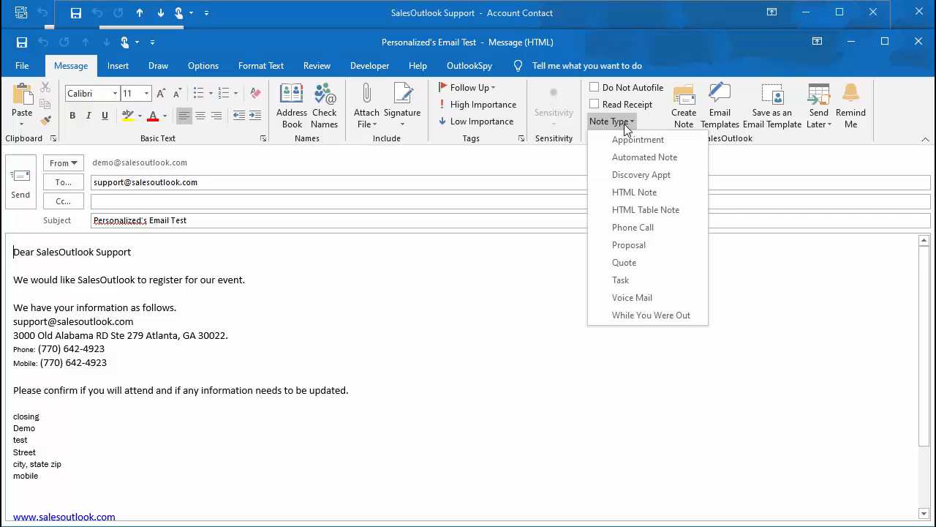
mouse_move(628, 244)
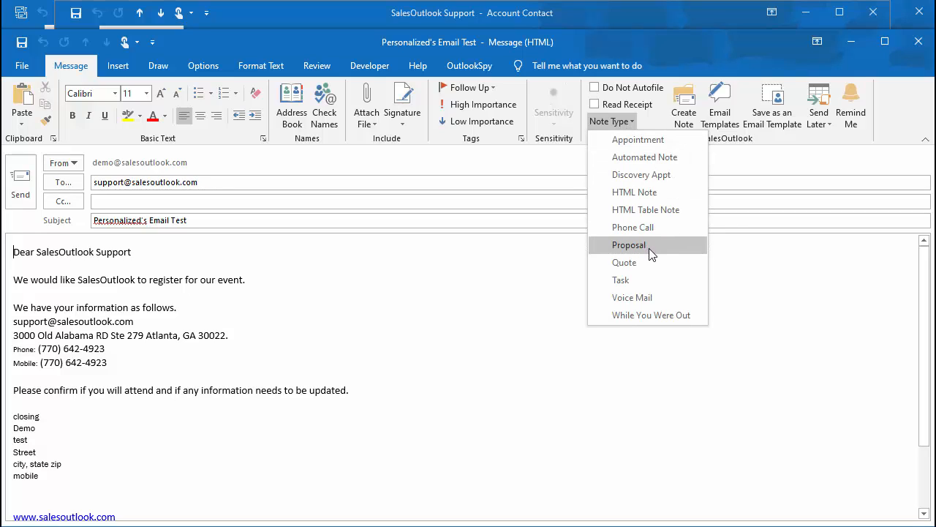
mouse_move(625, 262)
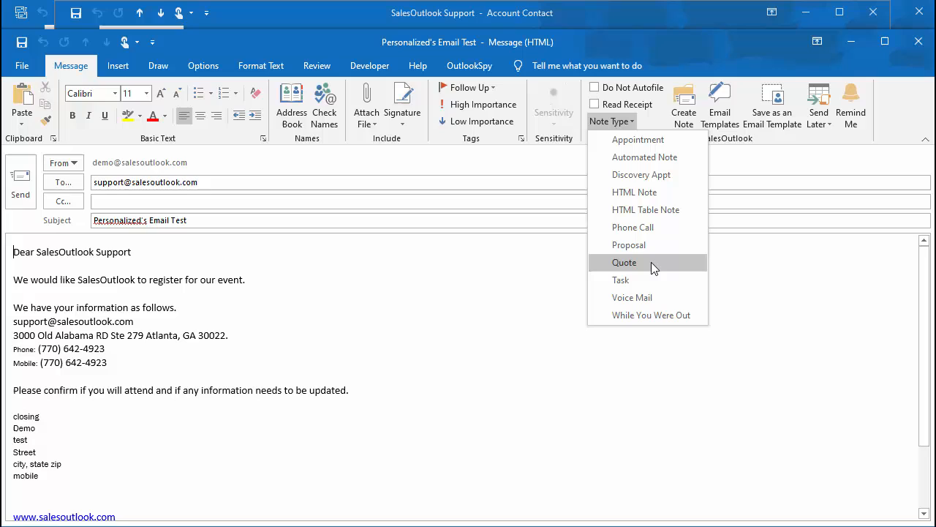
click(624, 262)
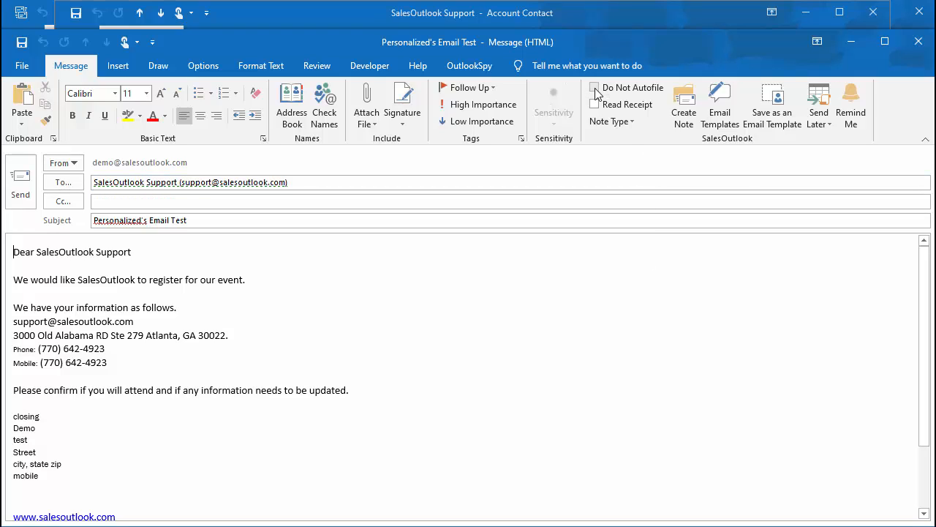
click(594, 87)
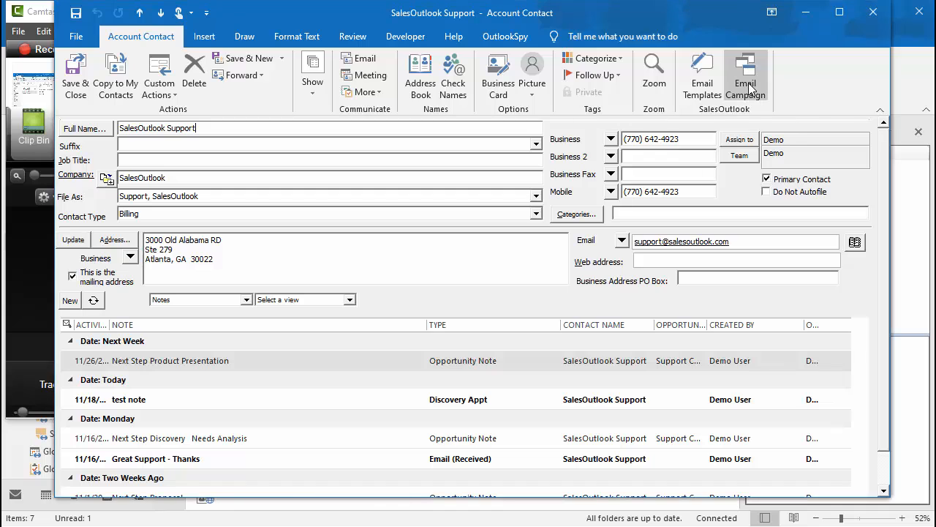
Preview the Drip Marketing campaign's three scheduled emails, then close the dialog and contact form
click(744, 75)
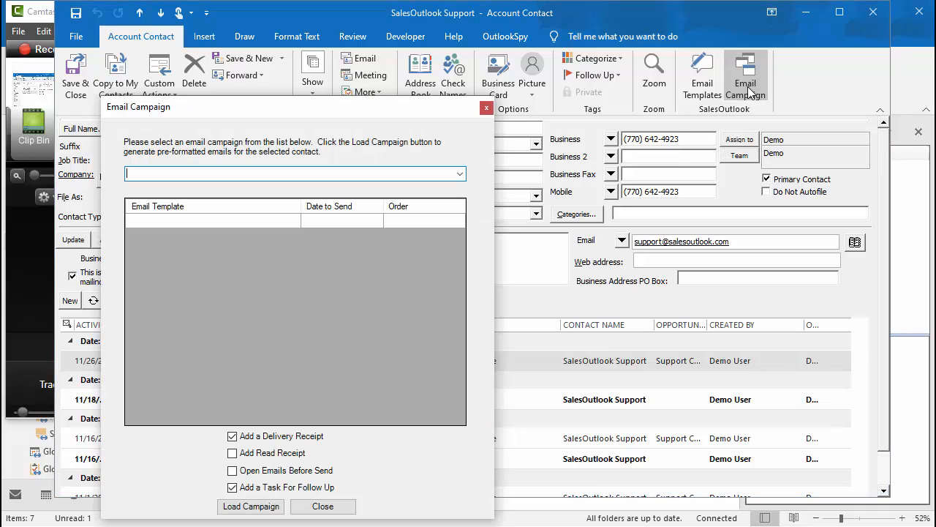
click(459, 173)
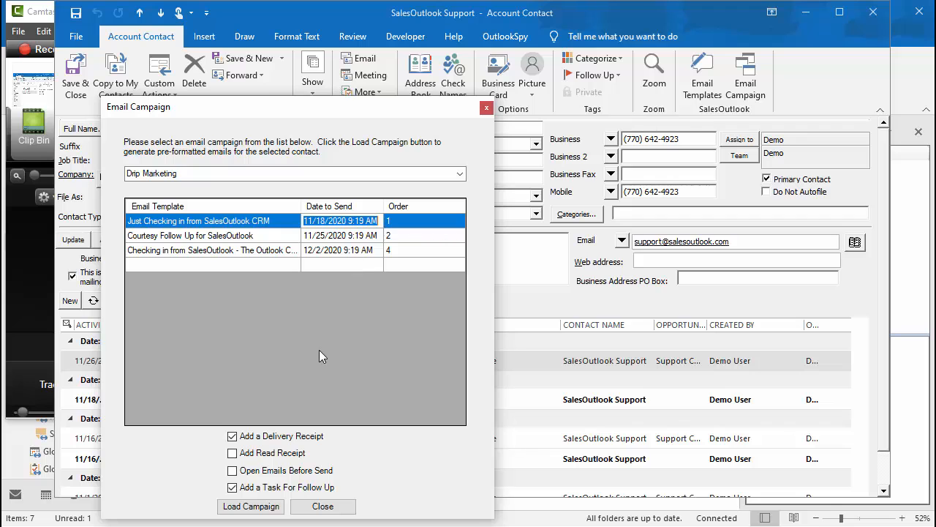
click(323, 505)
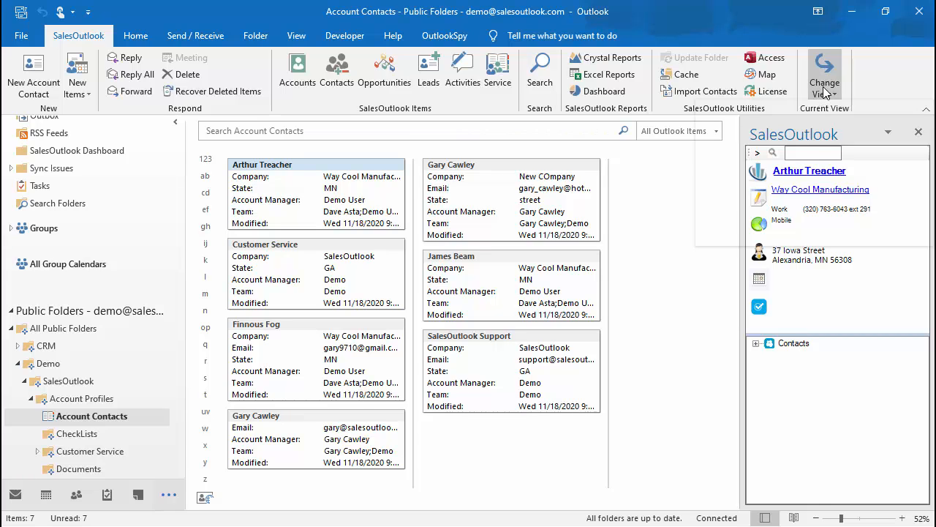
Show Account Contacts grouped by category, expand Mailings, and select its contacts
click(824, 73)
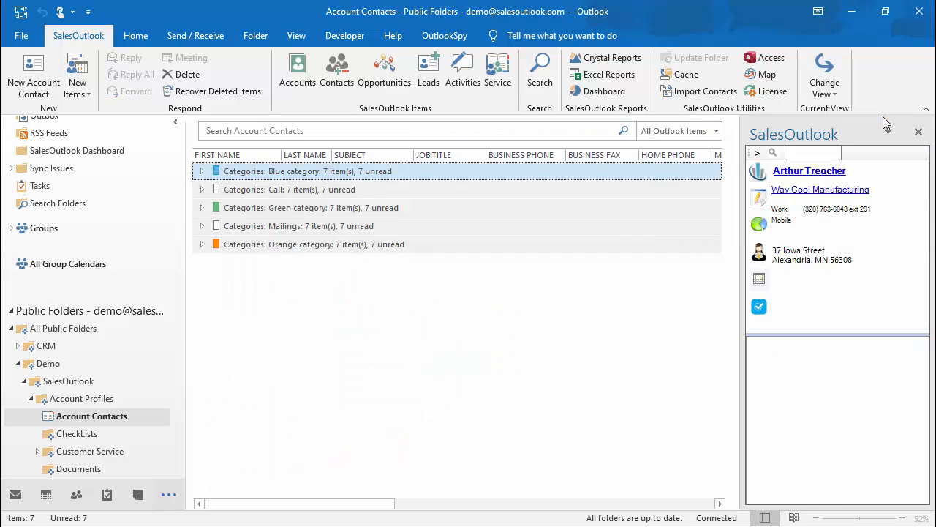
click(202, 225)
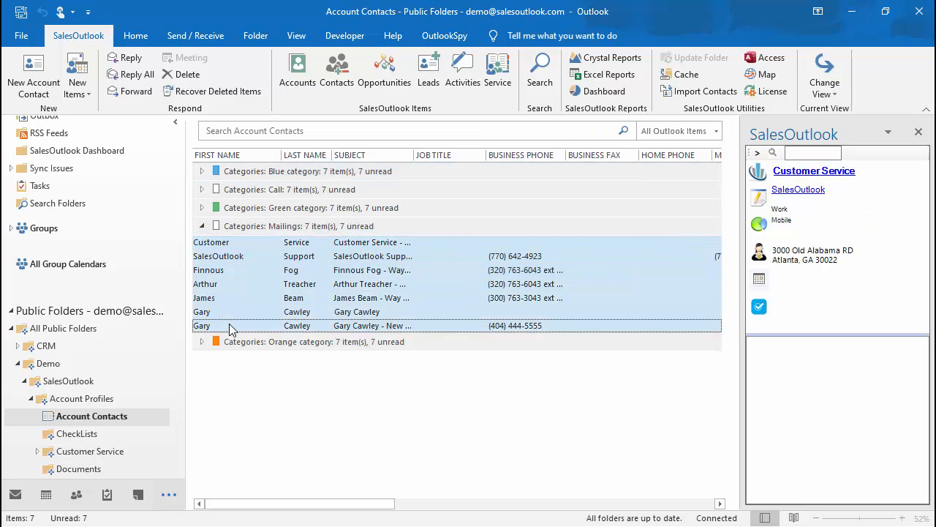
right_click(231, 326)
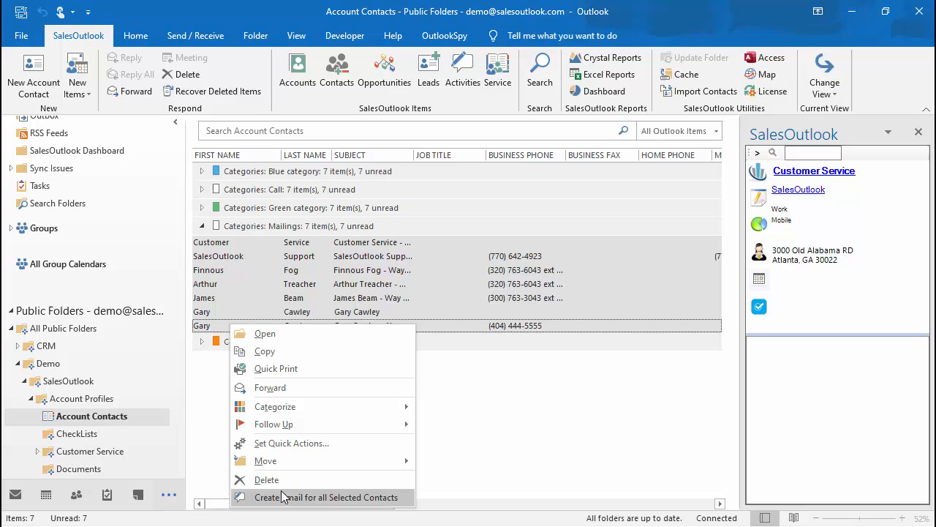
Start a bulk email to selected contacts, preview the Drip Marketing campaign, then close it
click(328, 497)
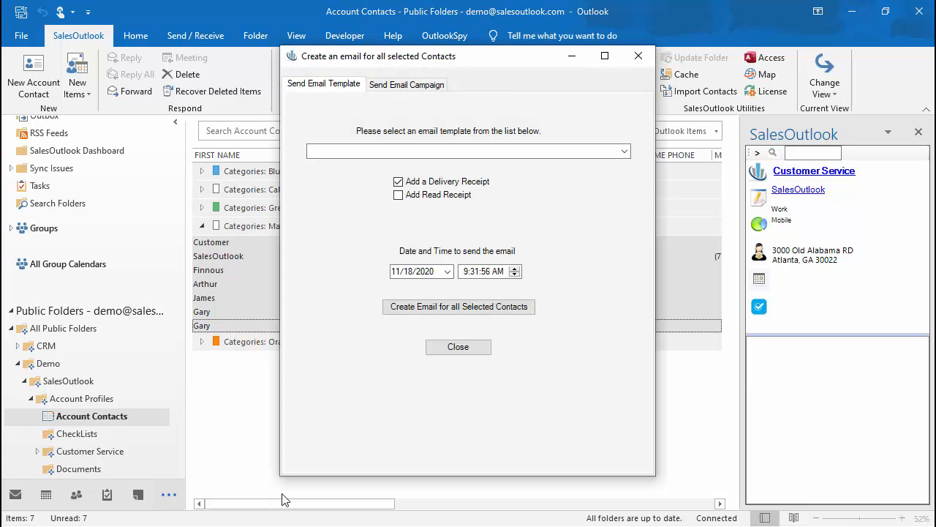
click(623, 151)
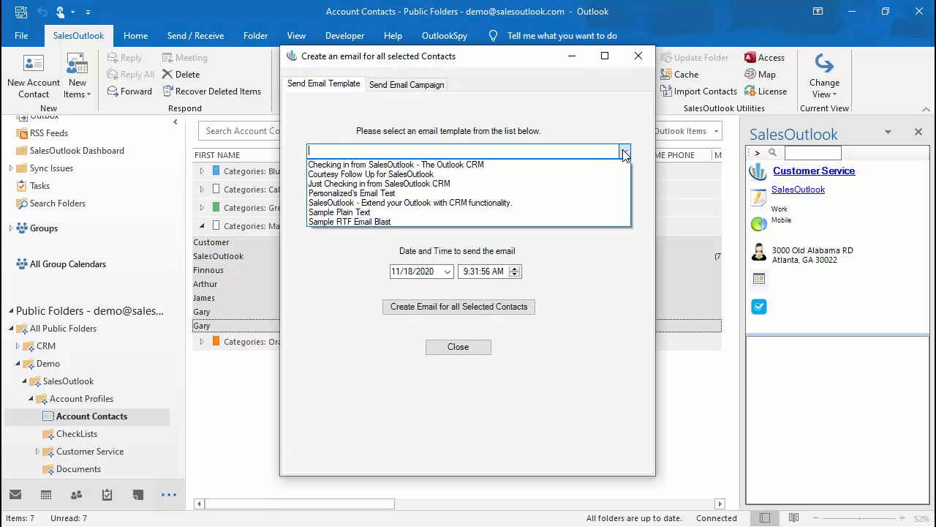
click(406, 84)
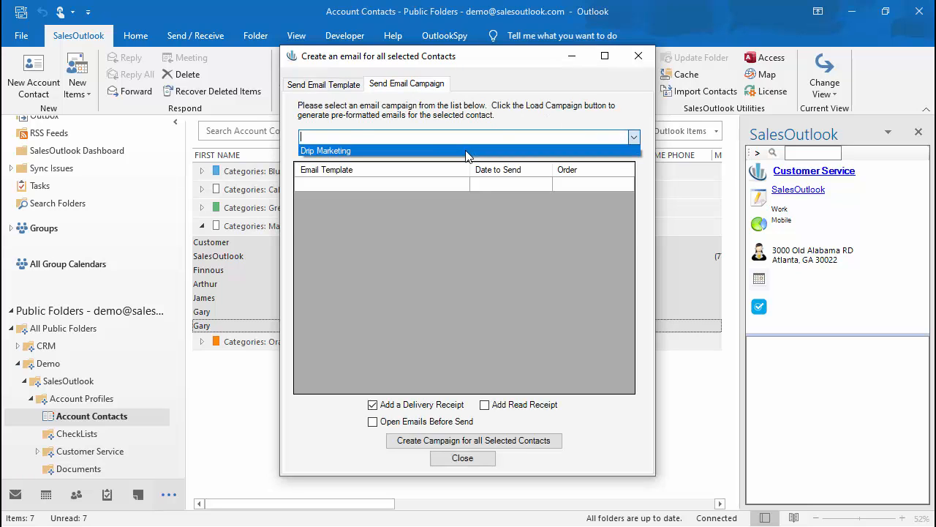
click(325, 150)
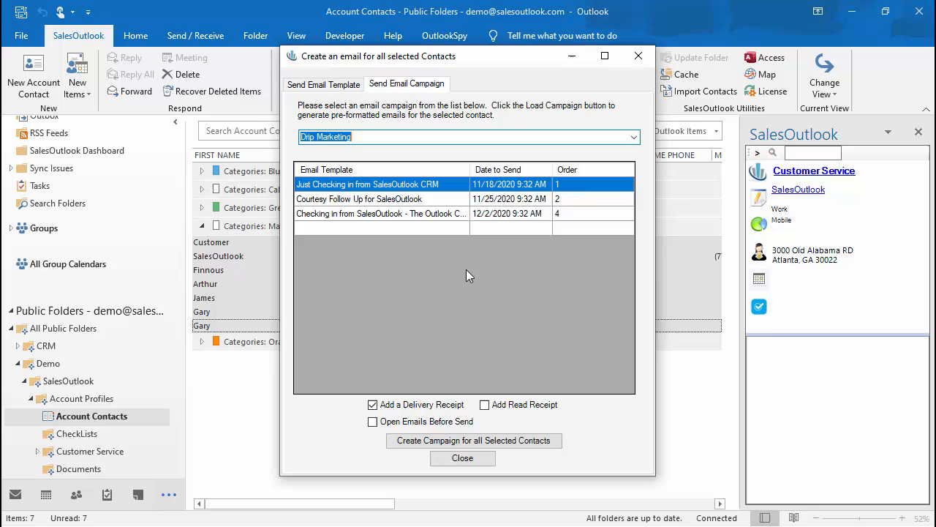
click(462, 457)
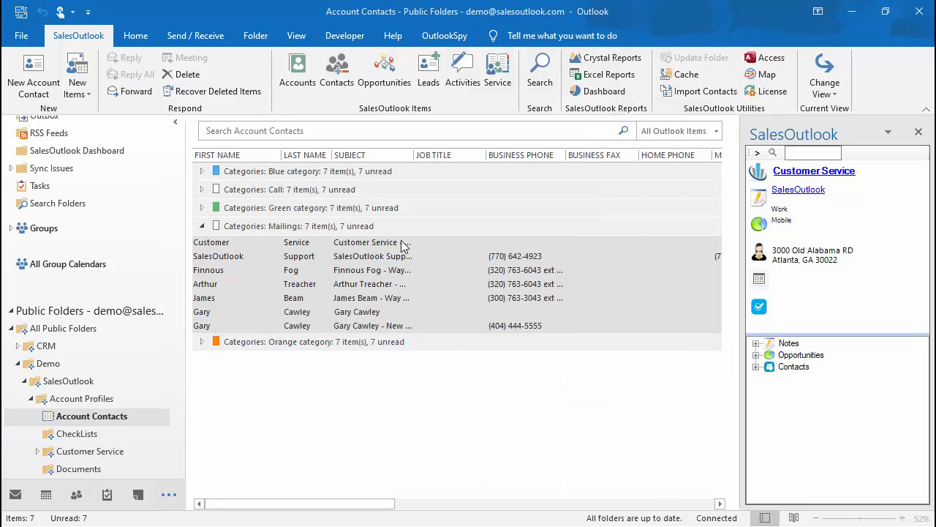
mouse_move(139, 43)
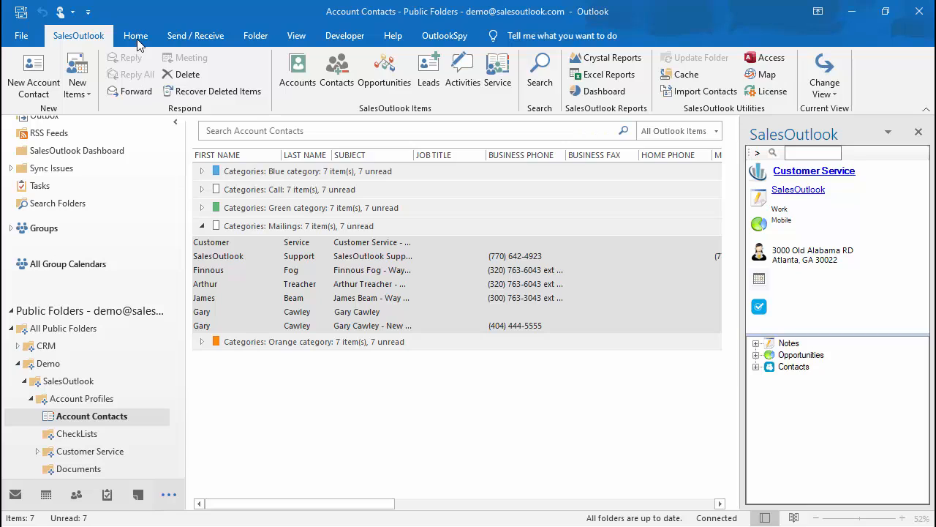
mouse_move(162, 66)
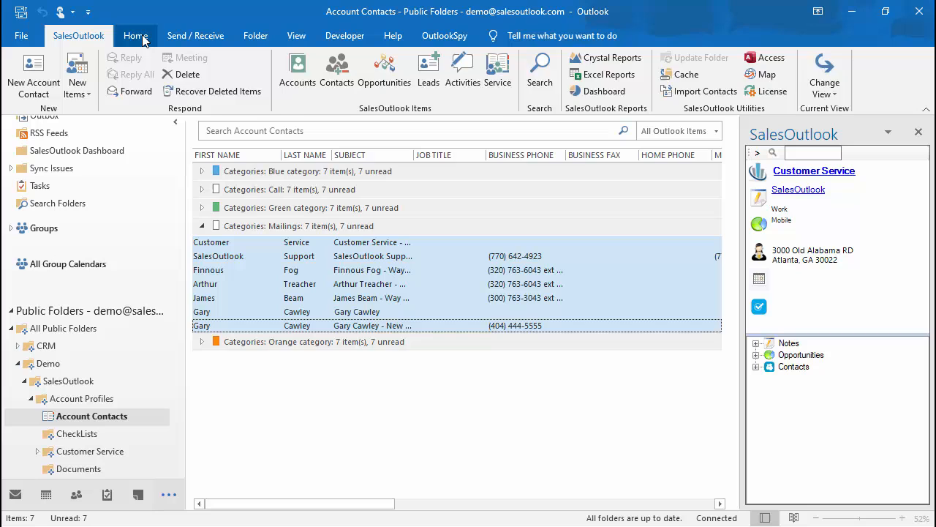
Start a mail merge of the seven selected Mailings contacts into a new Mailing Labels document
click(136, 35)
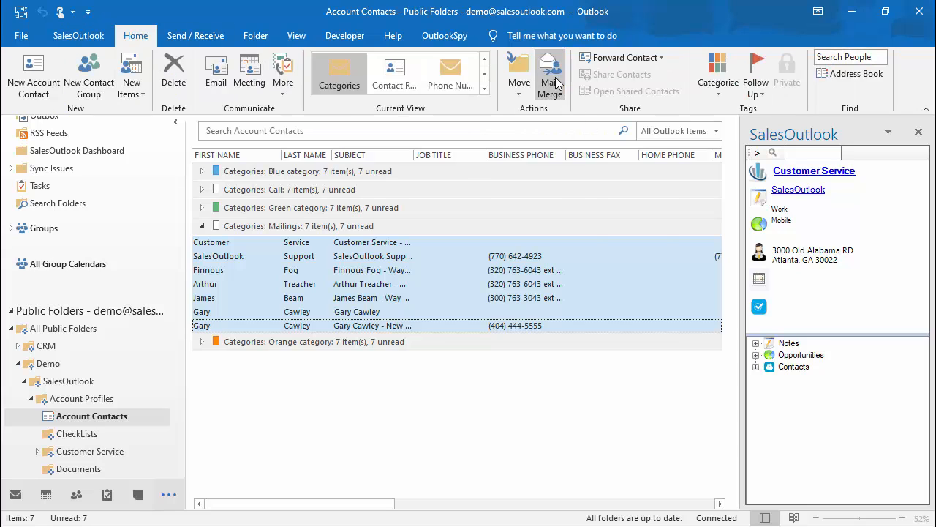
click(550, 73)
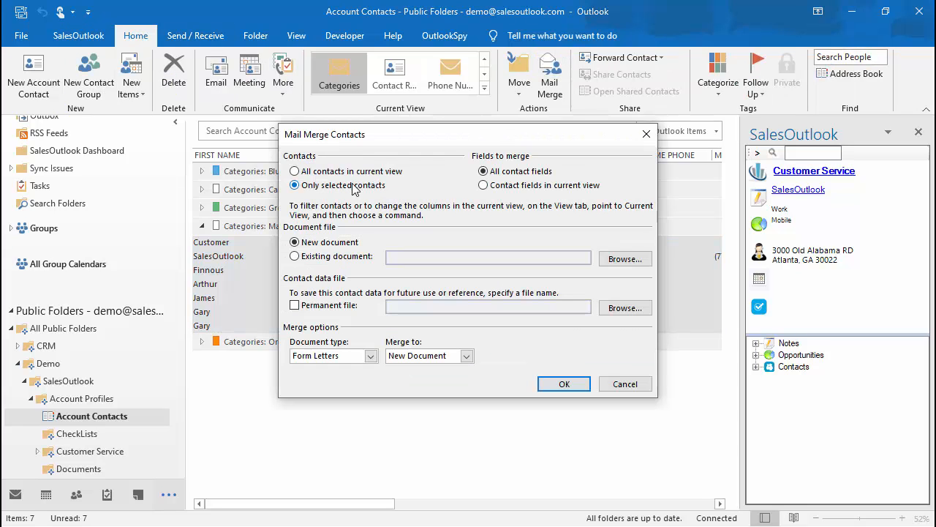
click(294, 256)
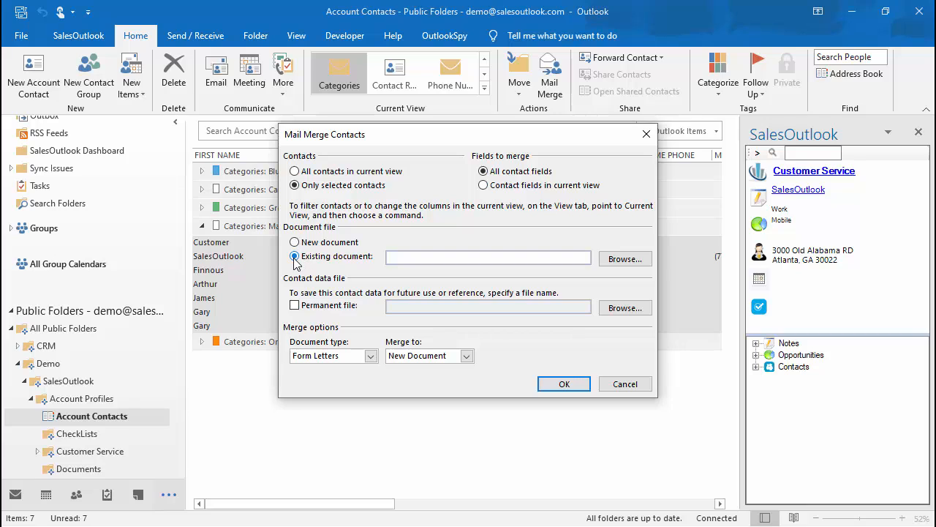
click(294, 242)
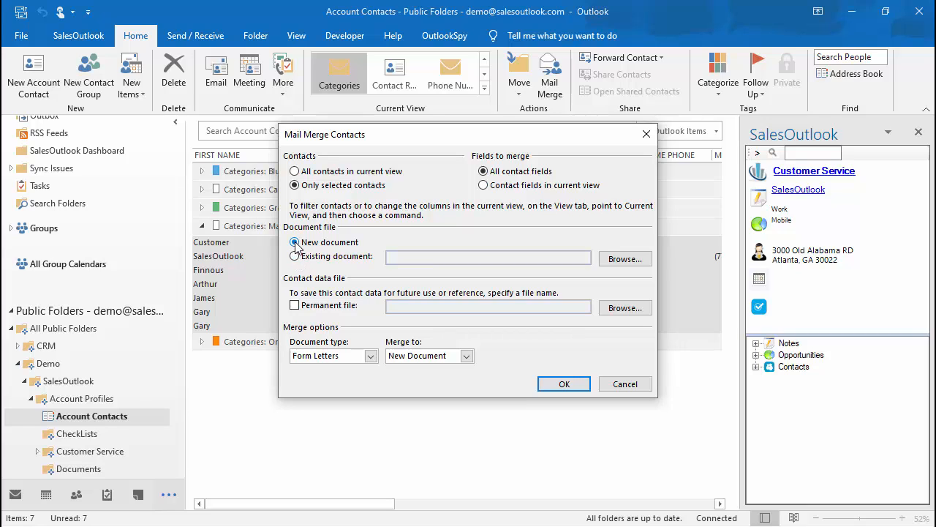
click(372, 356)
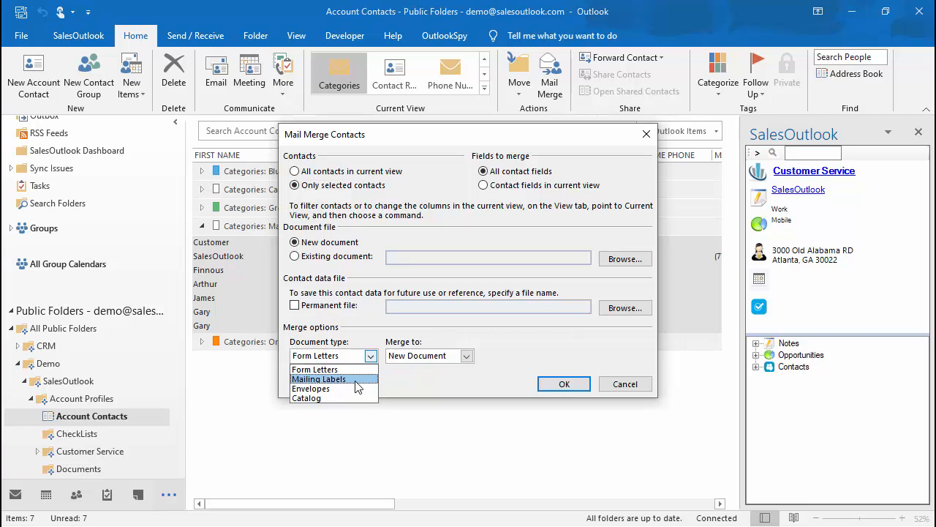
click(319, 379)
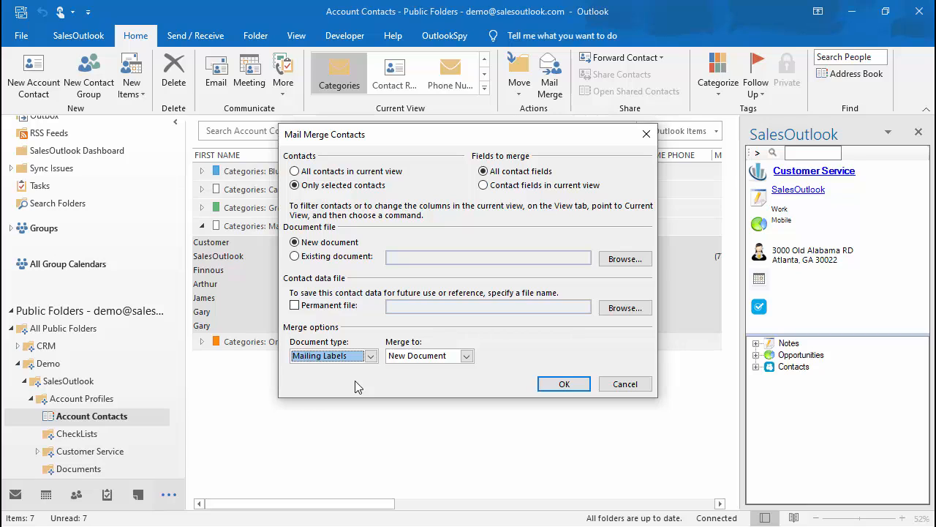